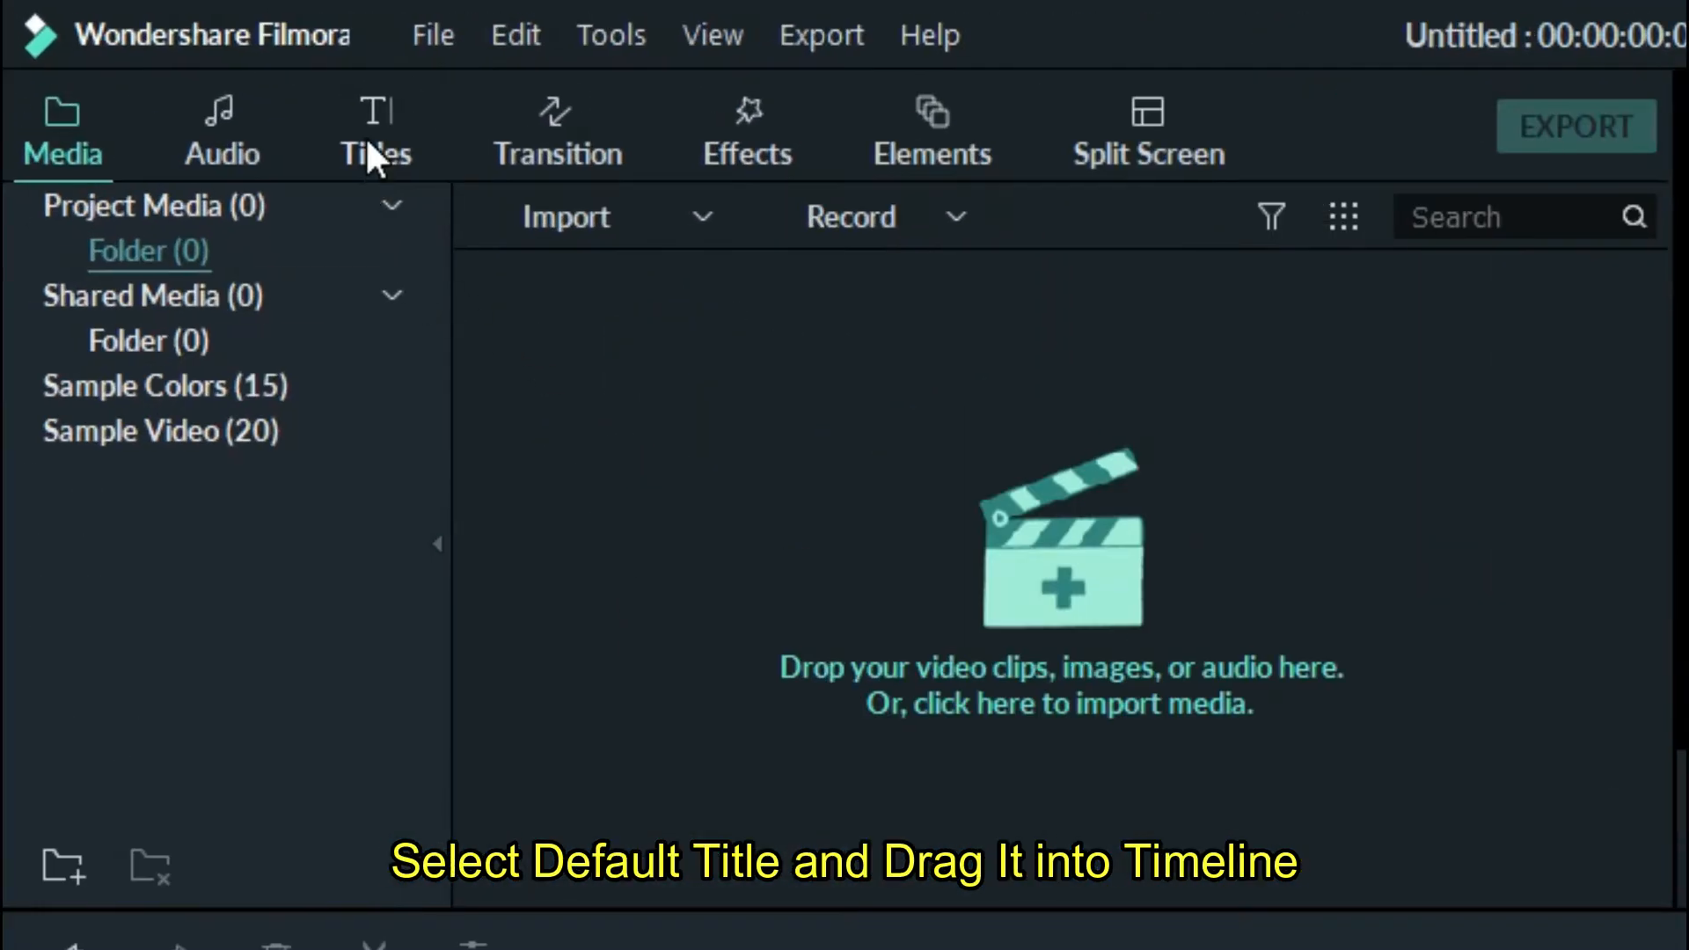
Add the Default Title template to the timeline and open its 'YOUR TITLE HERE' text in Advanced.
click(375, 129)
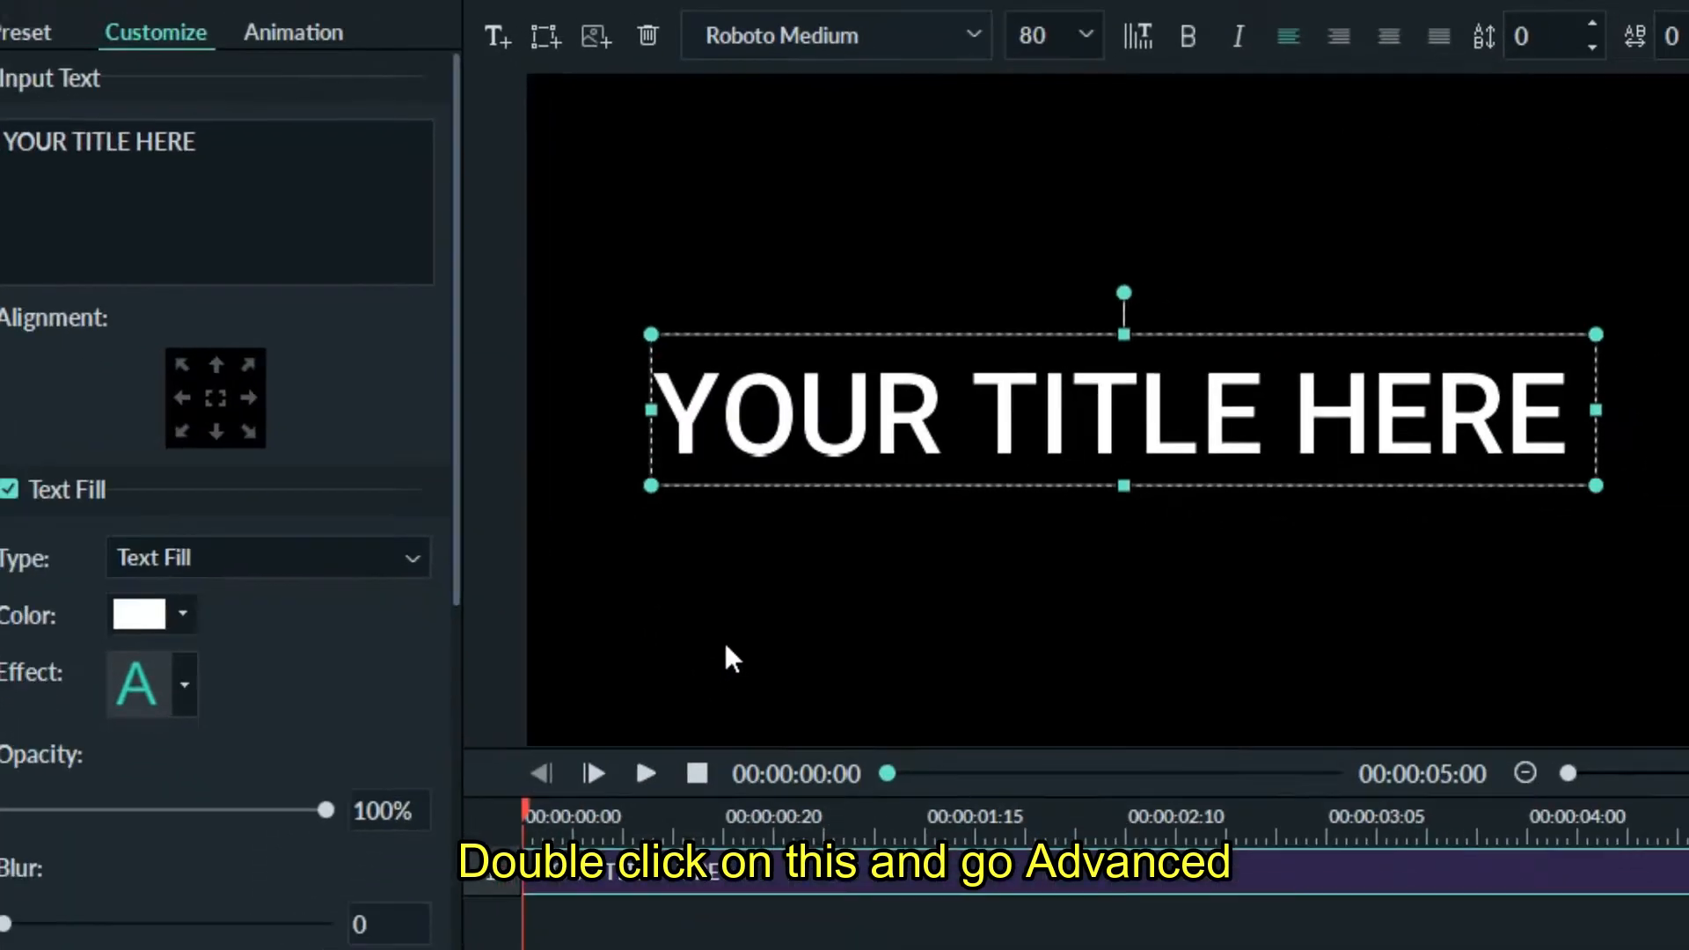
Replace the title's placeholder text with a white Round Rectangle shape and confirm.
double_click(1119, 414)
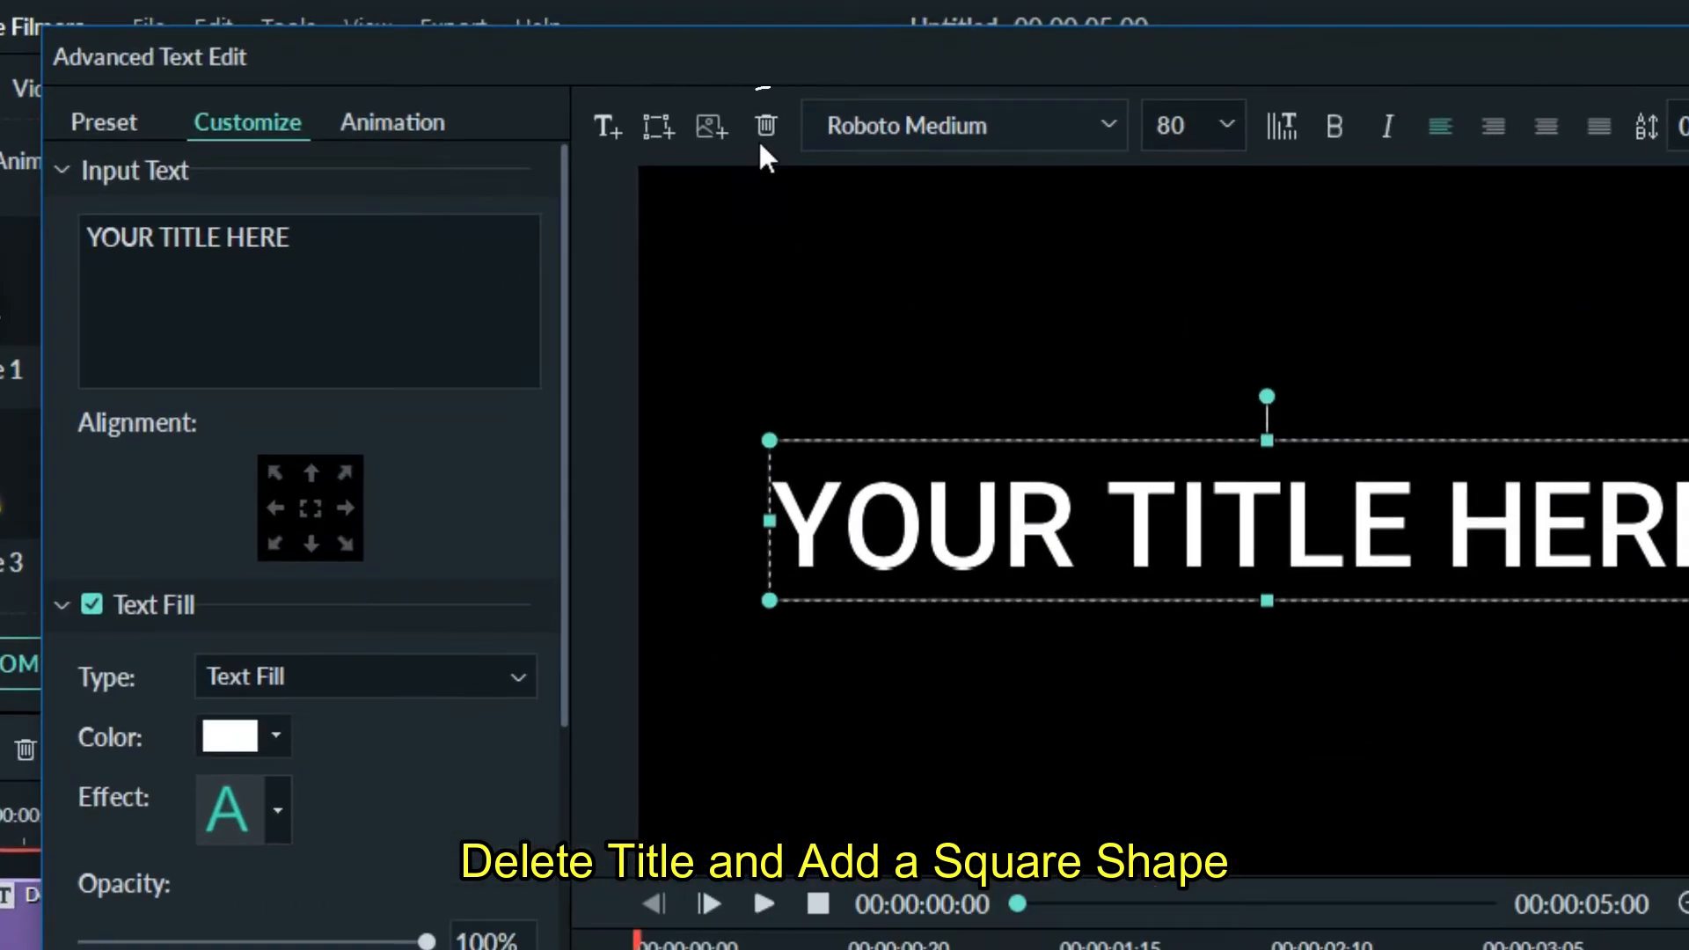
click(766, 125)
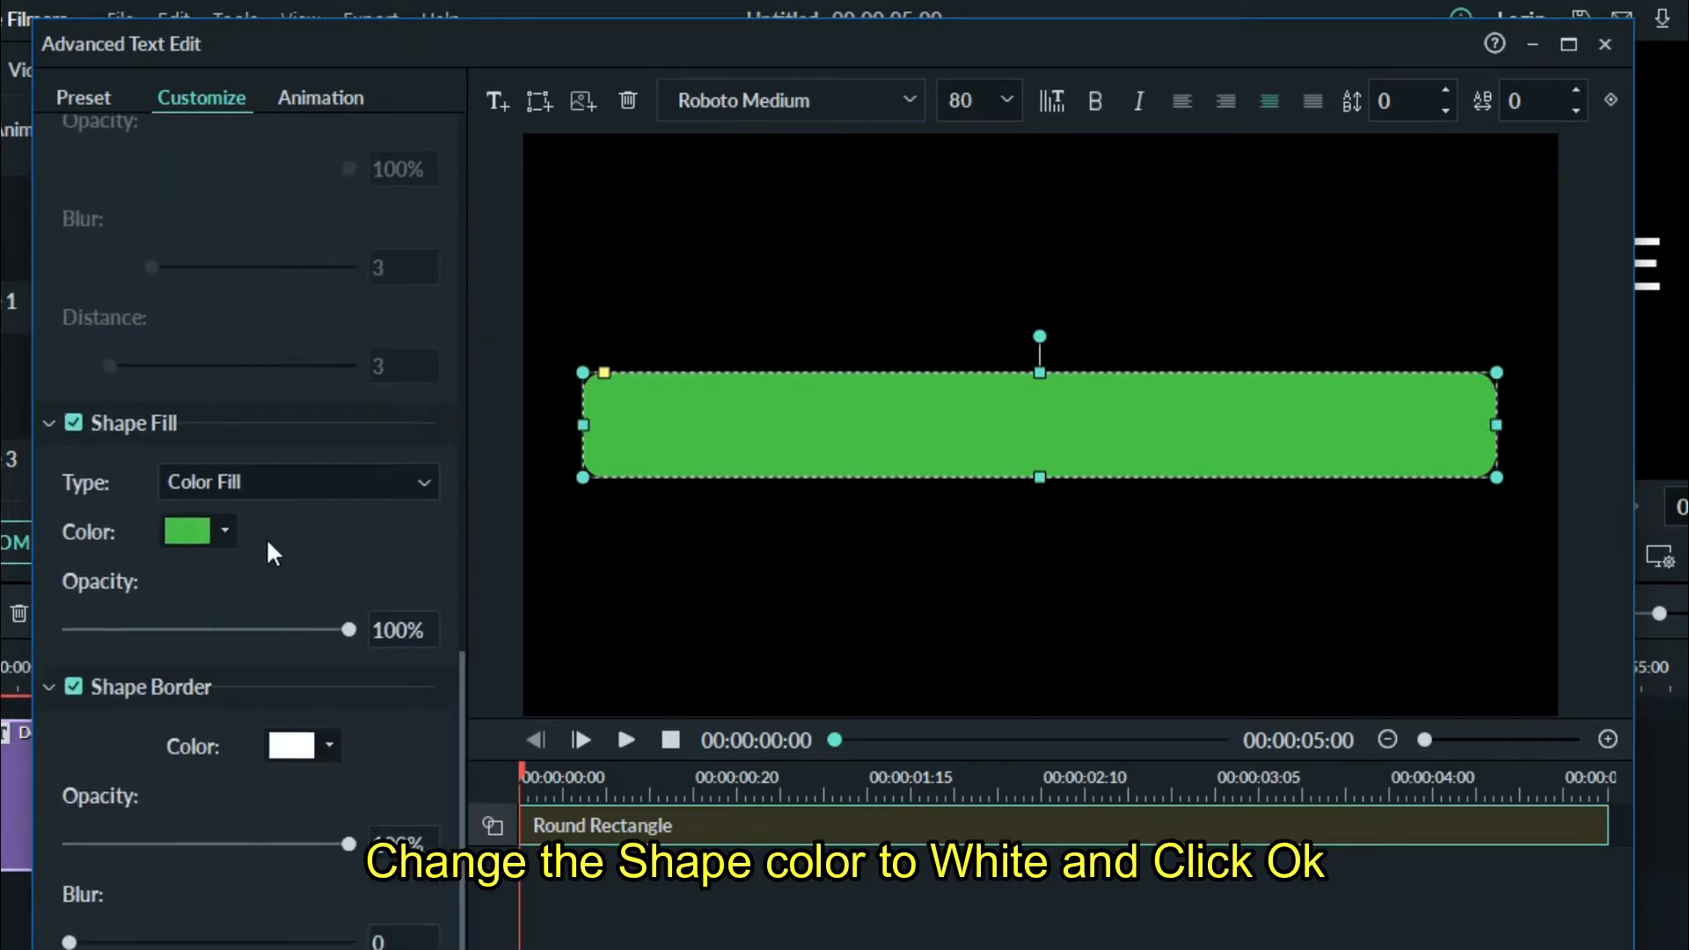
click(186, 530)
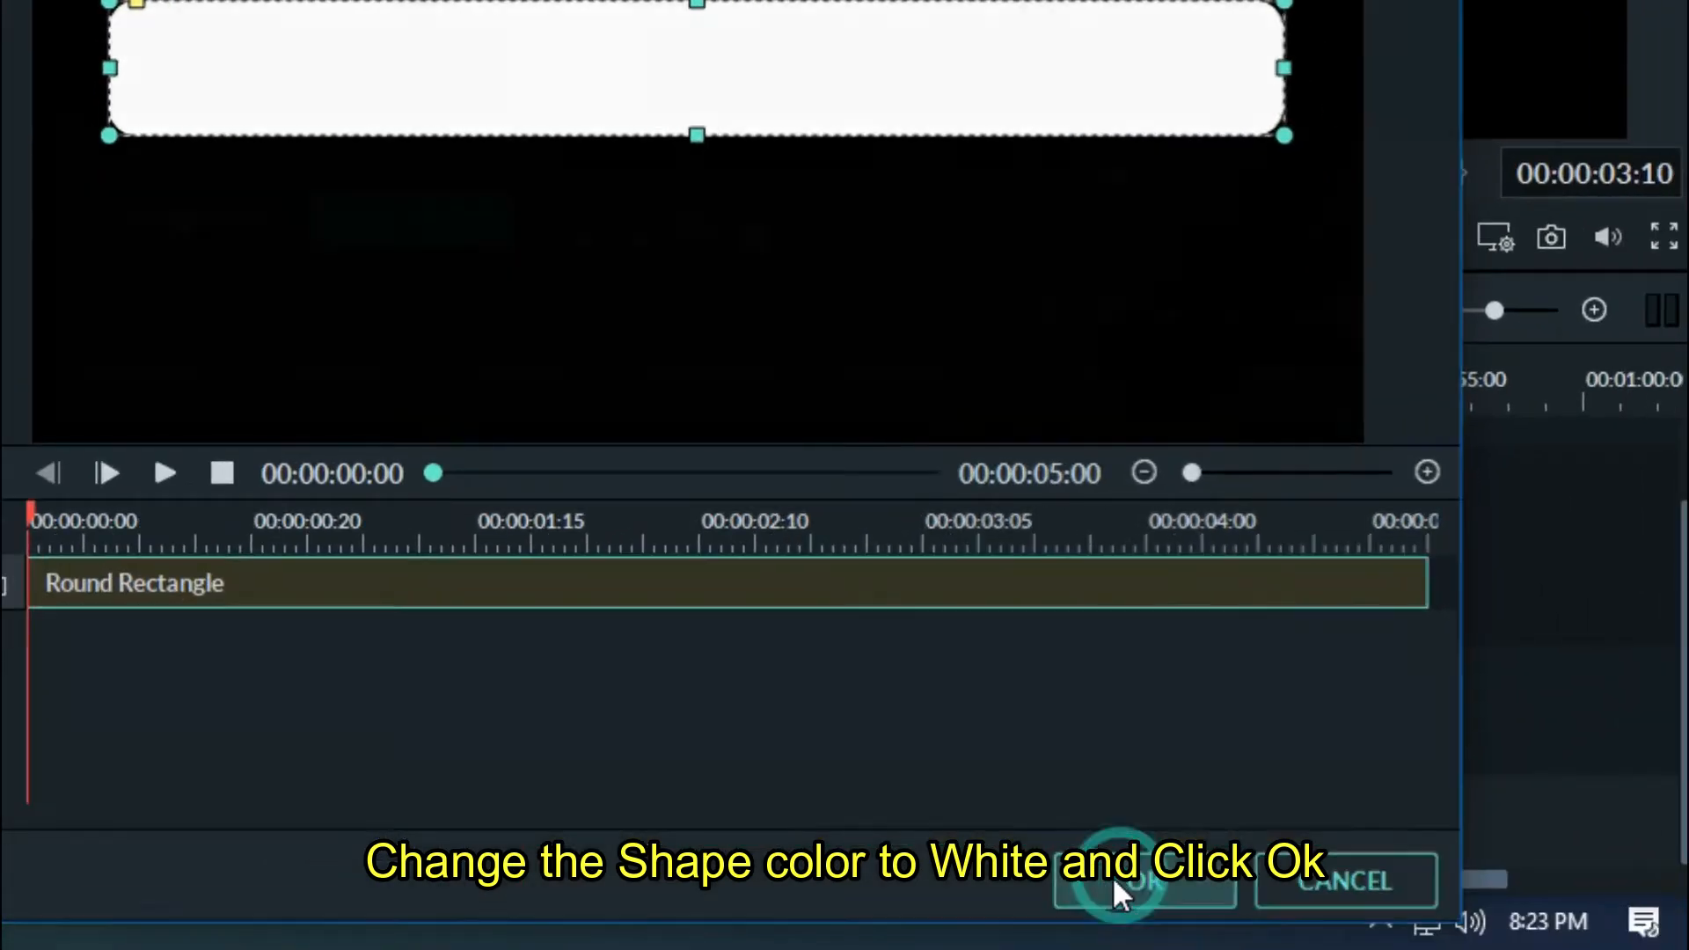
click(1142, 881)
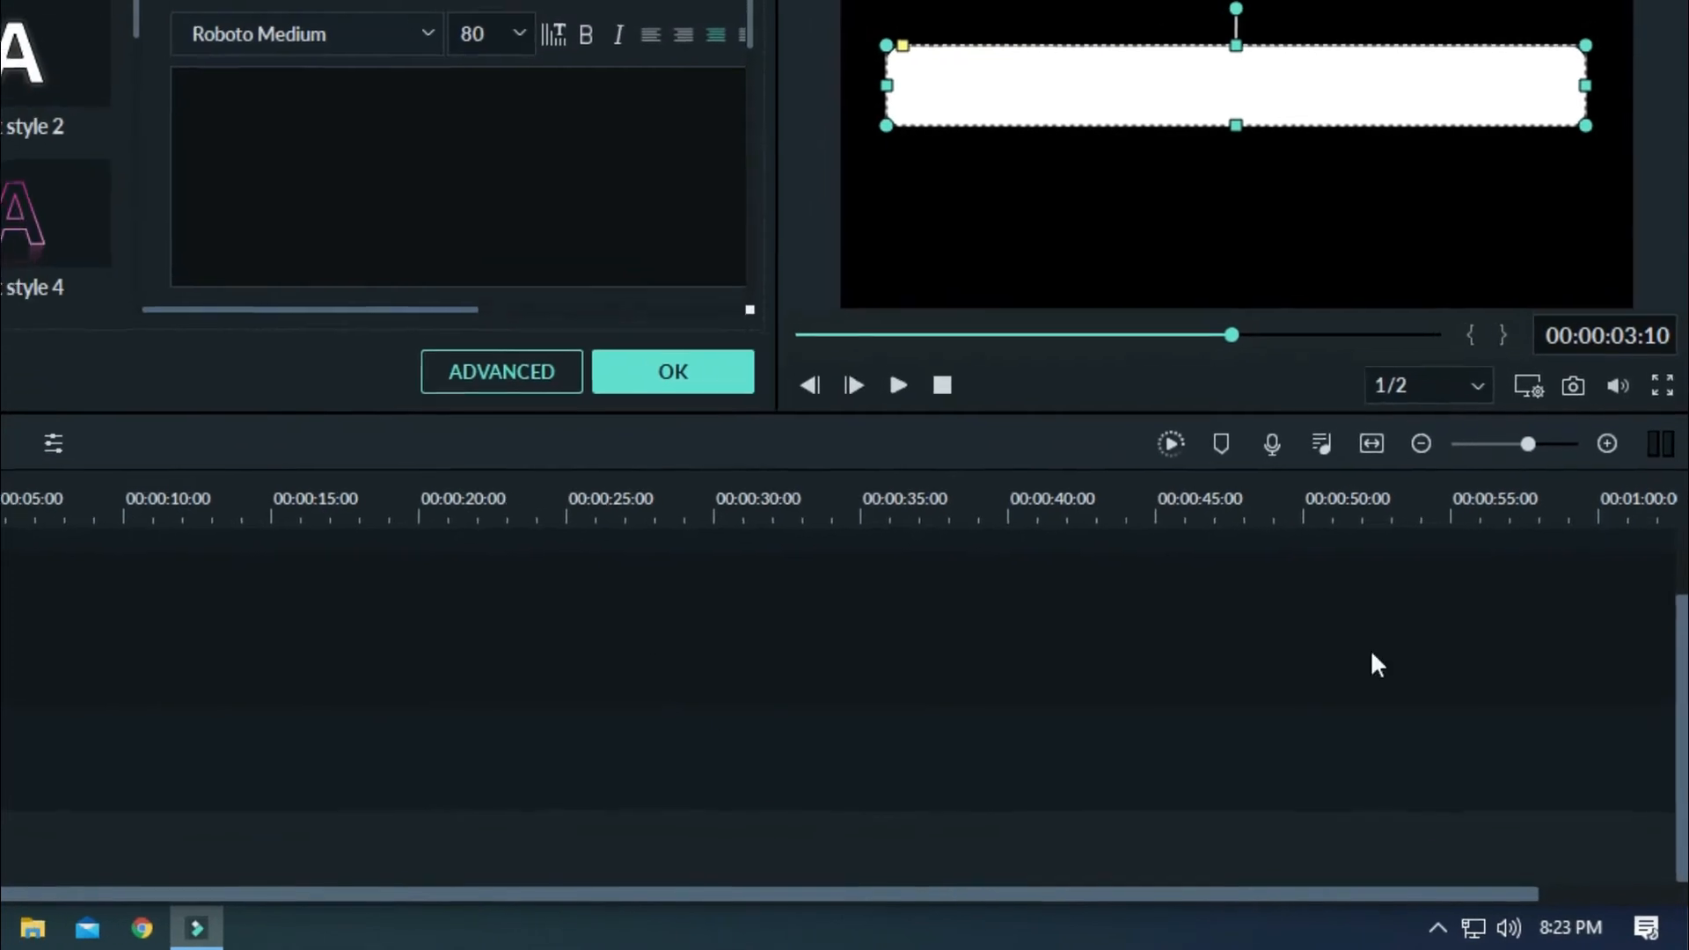
Copy the white-bar title clip and paste it onto track 2 above the original.
click(672, 370)
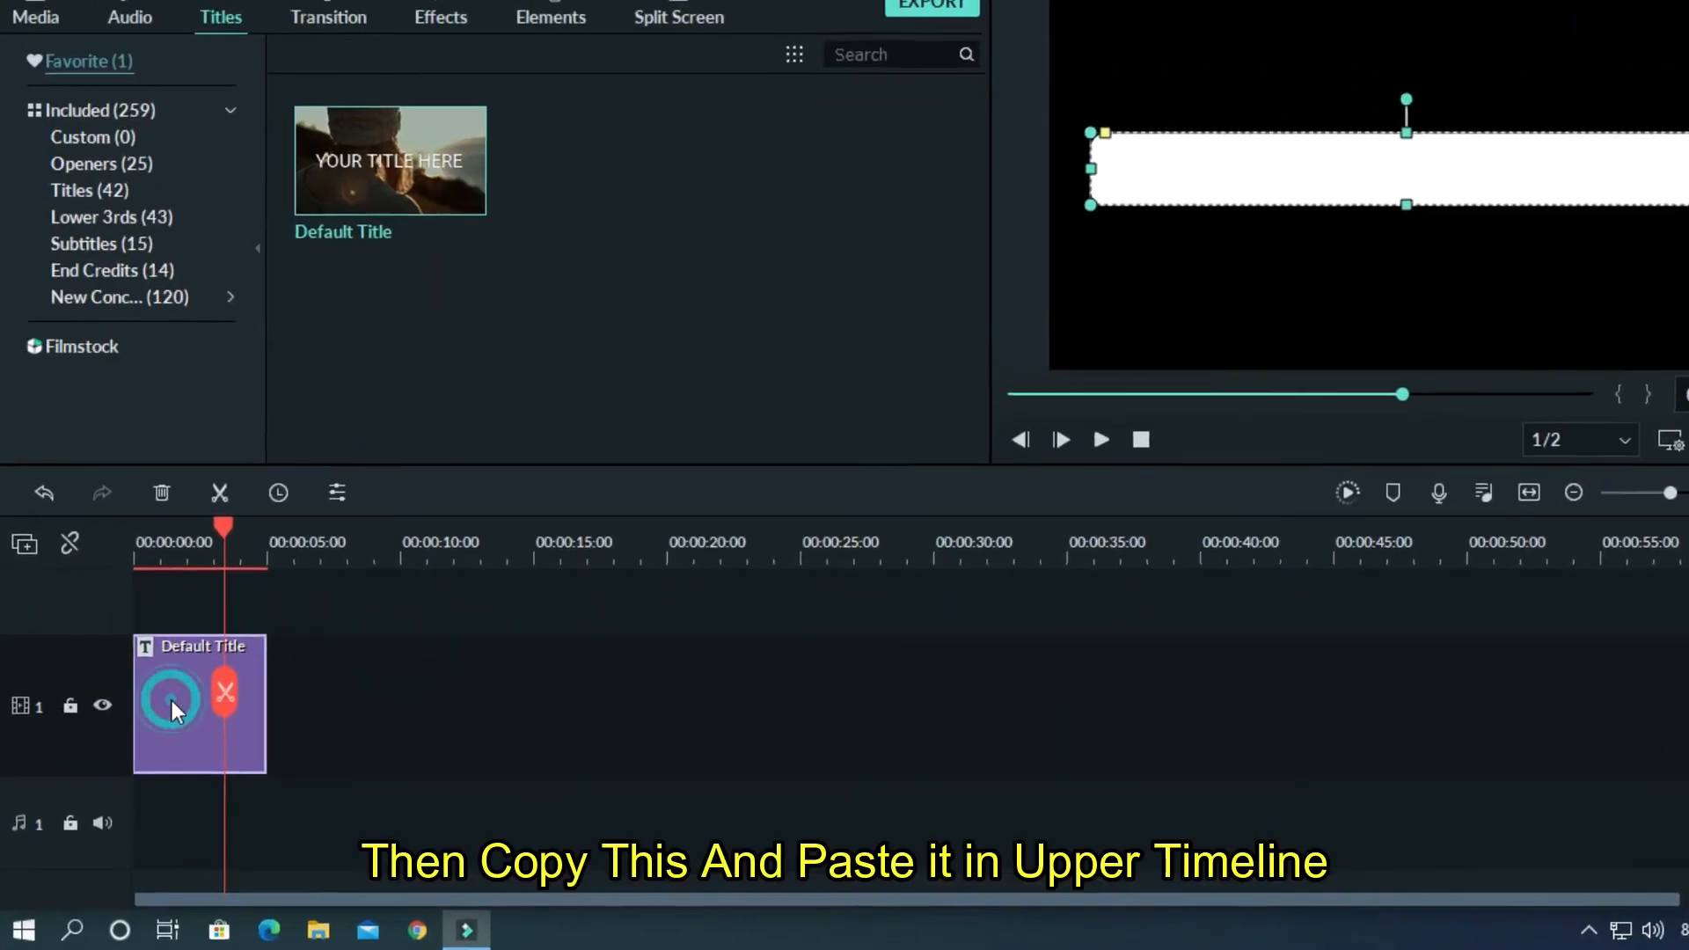
right_click(200, 706)
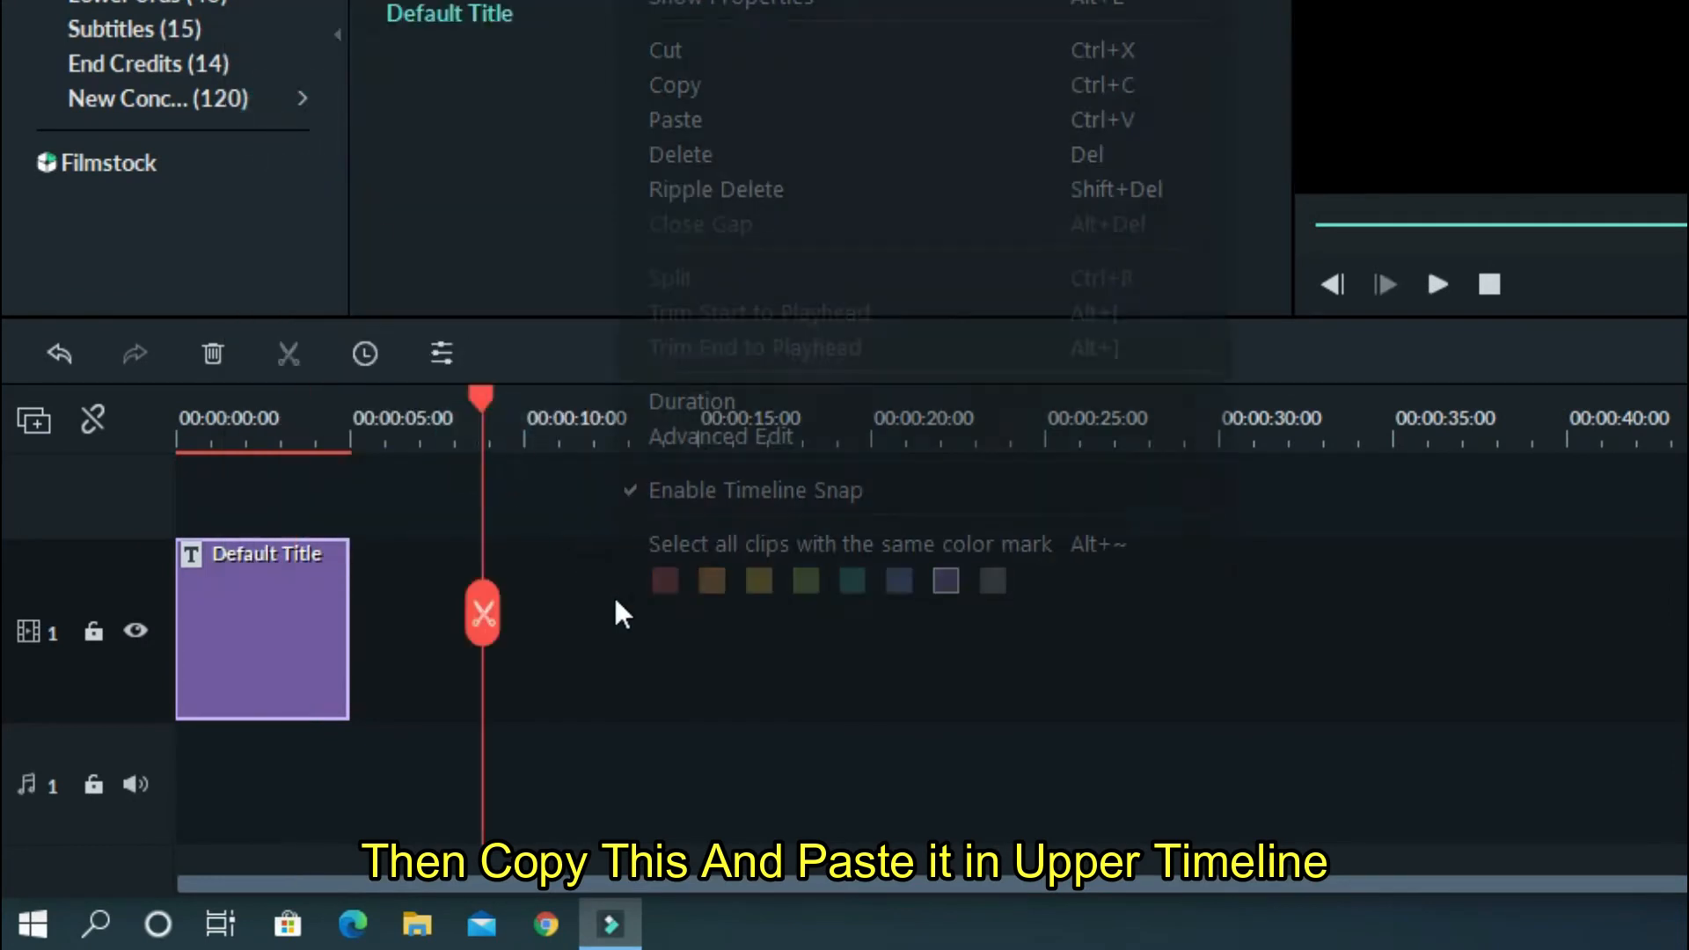
click(676, 119)
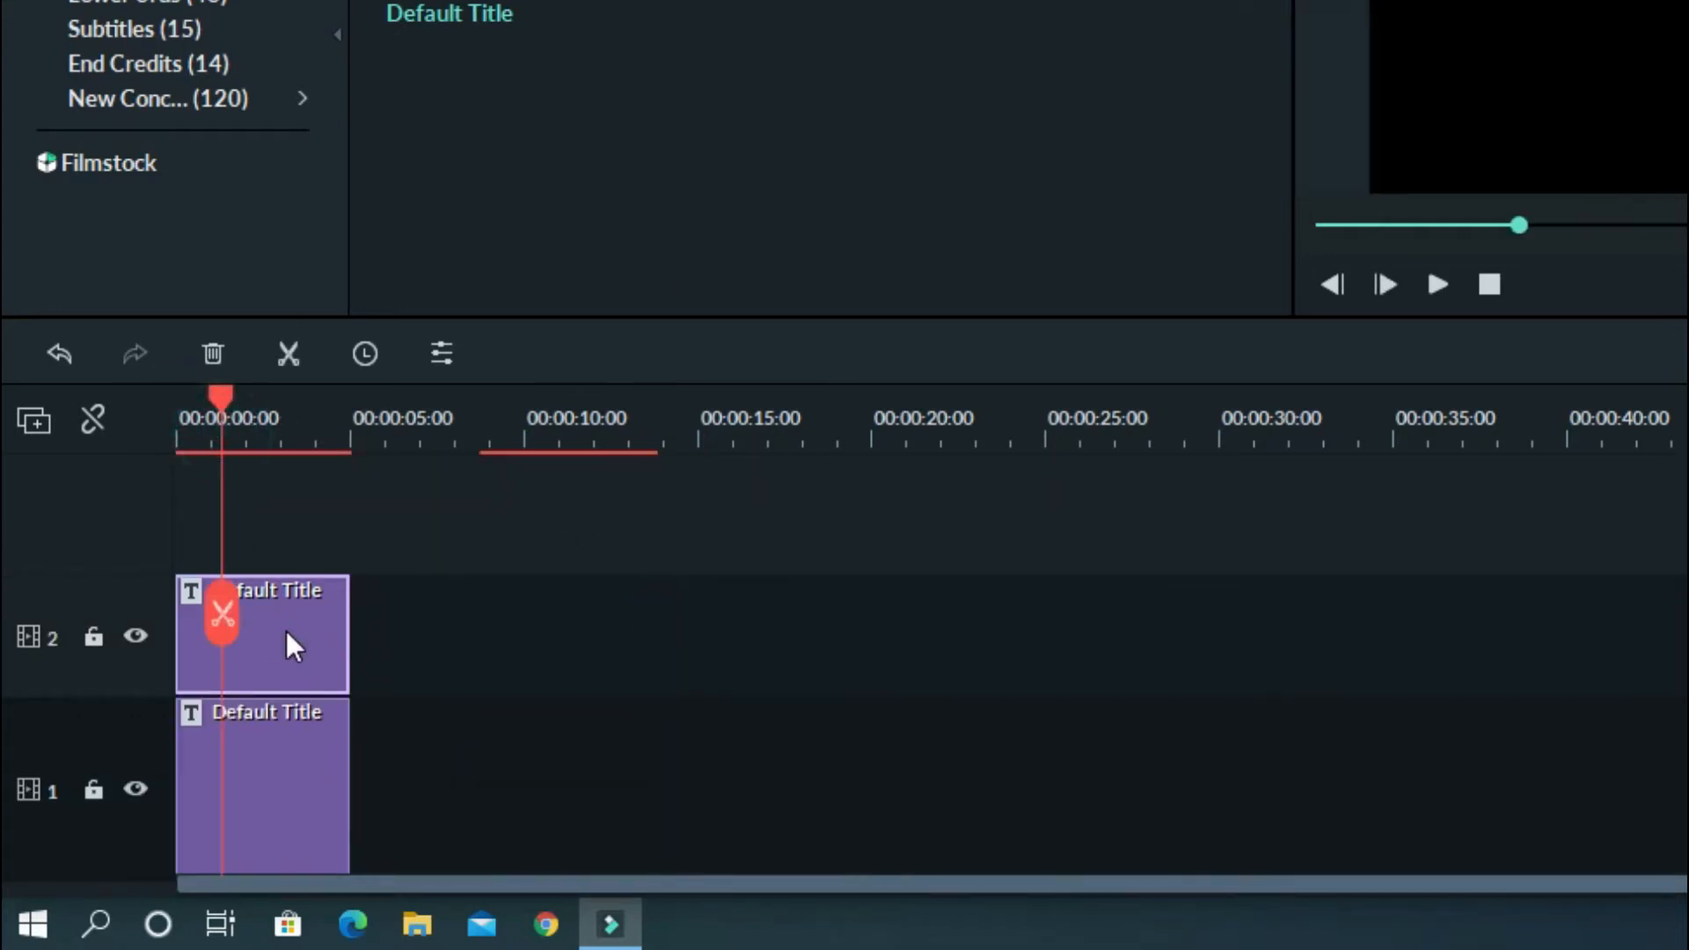
Set the track 2 clip's rounded bar Shape Fill to sky blue.
double_click(262, 634)
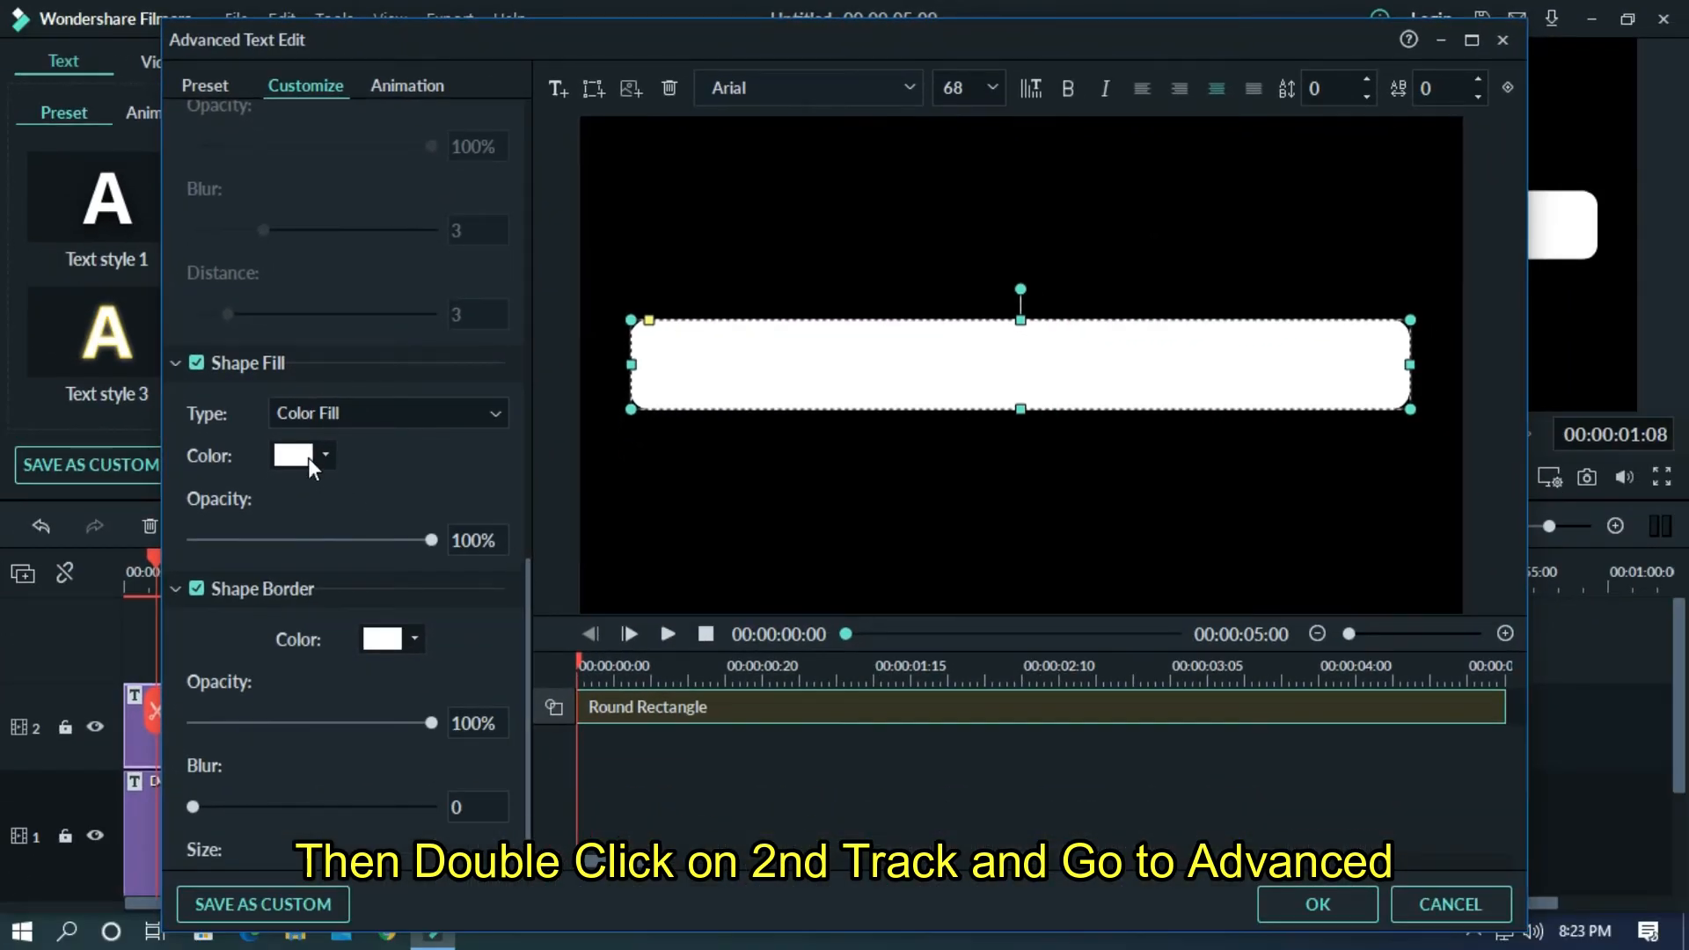
click(302, 454)
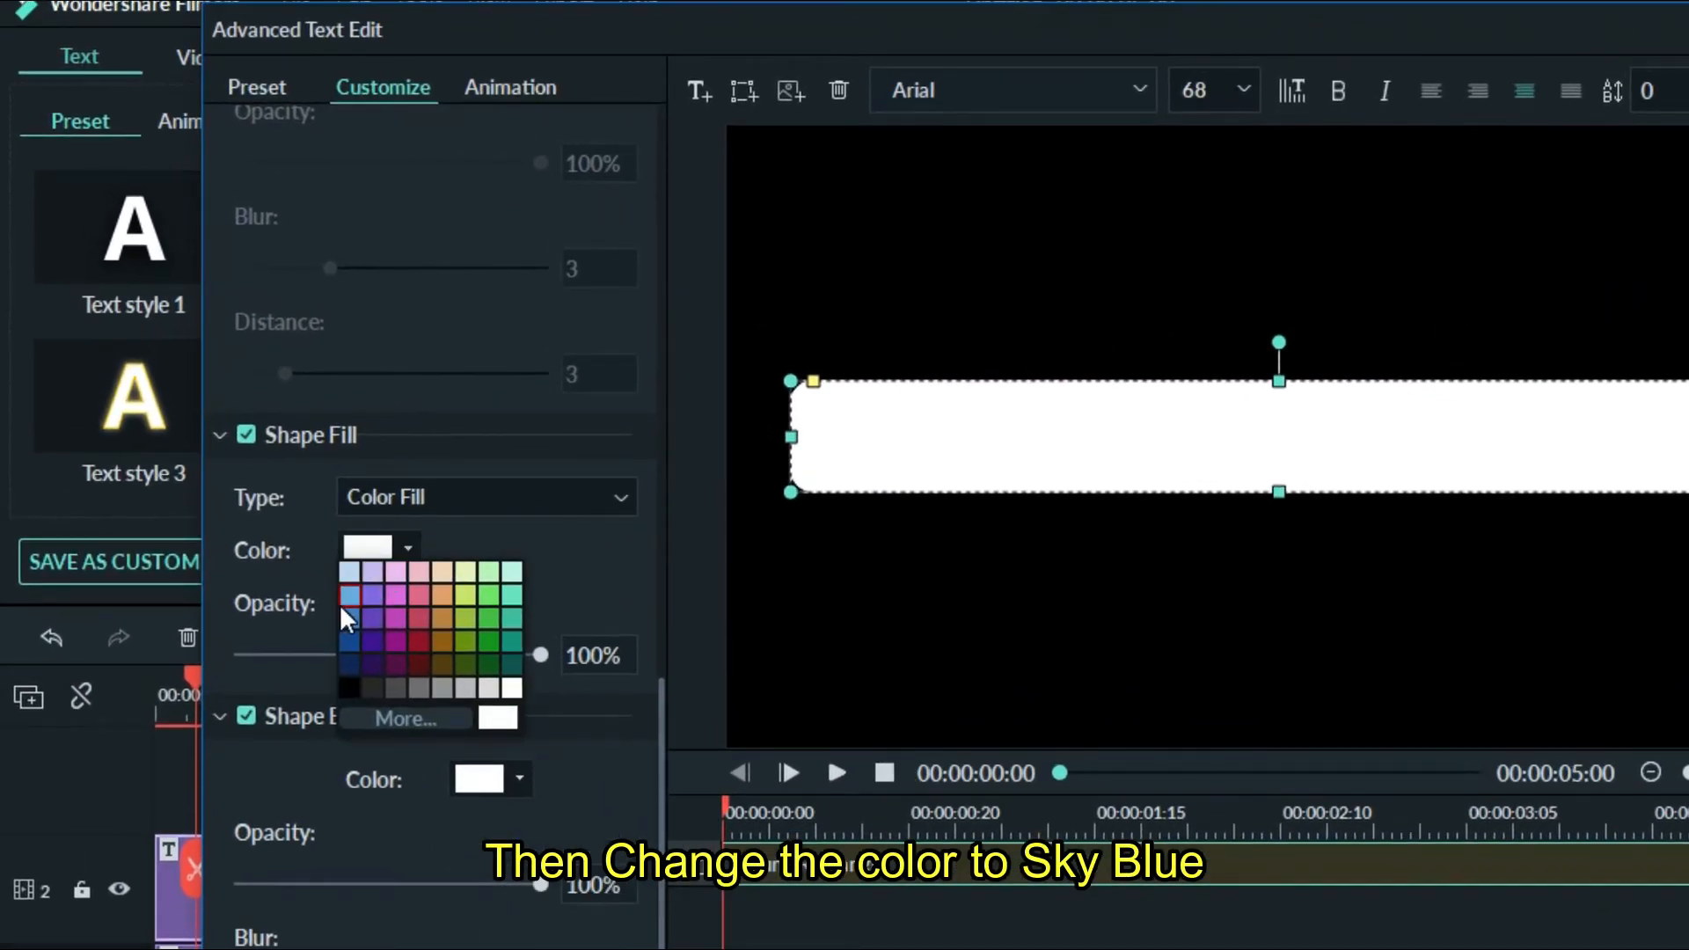
click(350, 590)
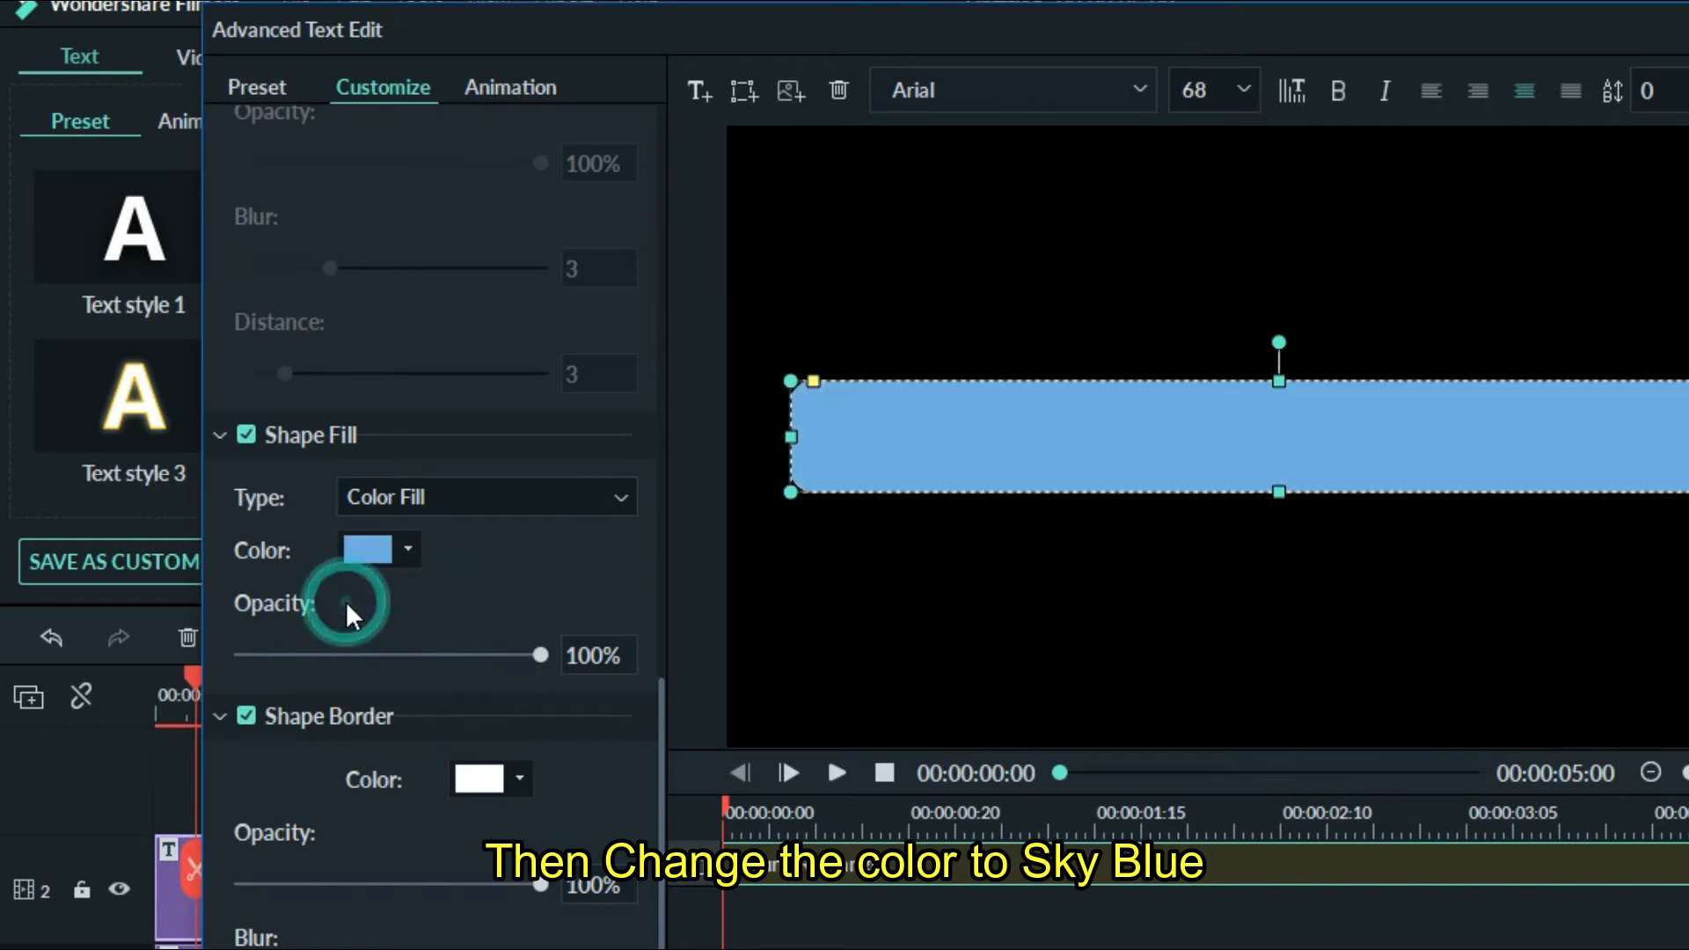
click(509, 88)
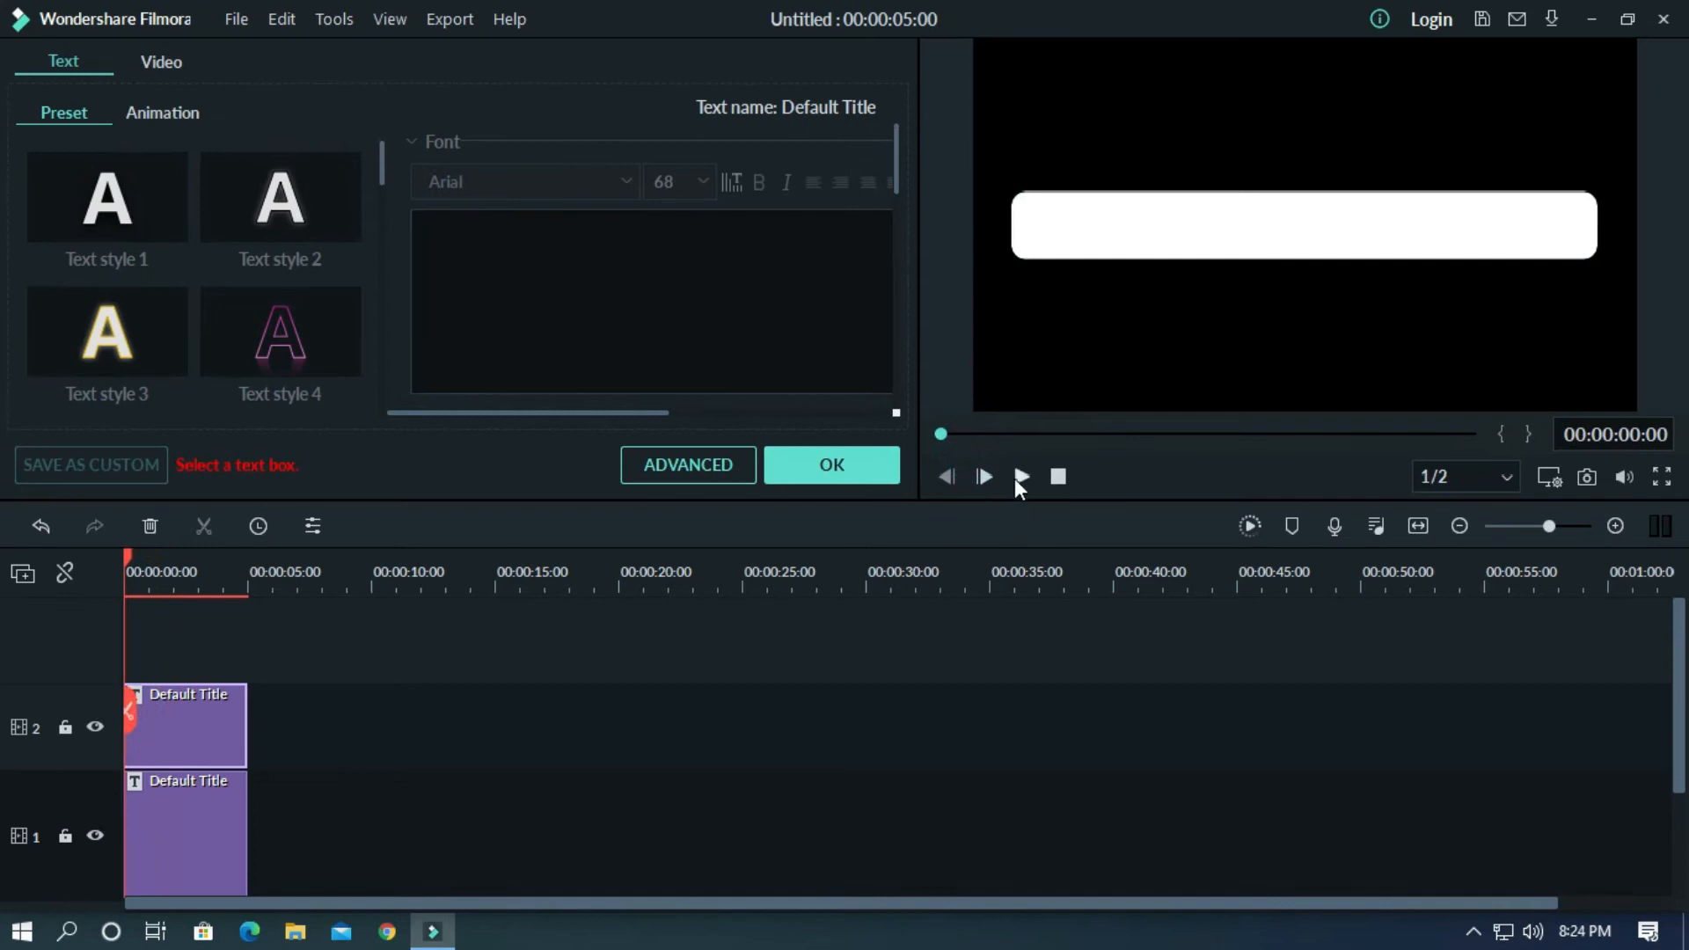
click(982, 476)
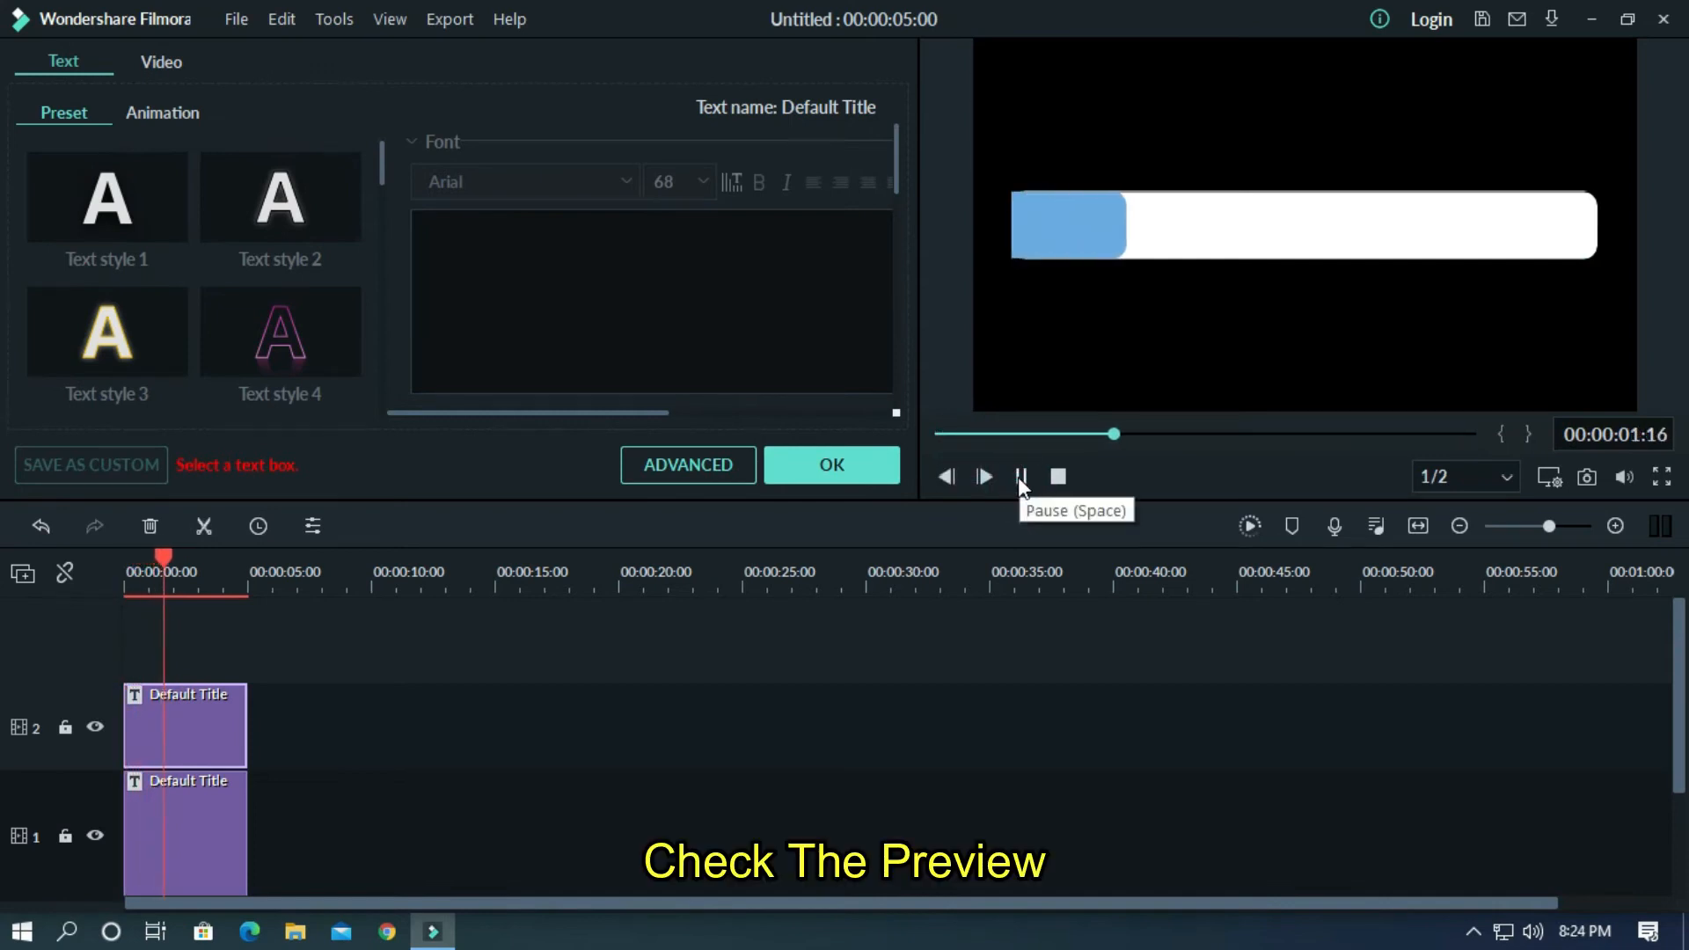
click(981, 475)
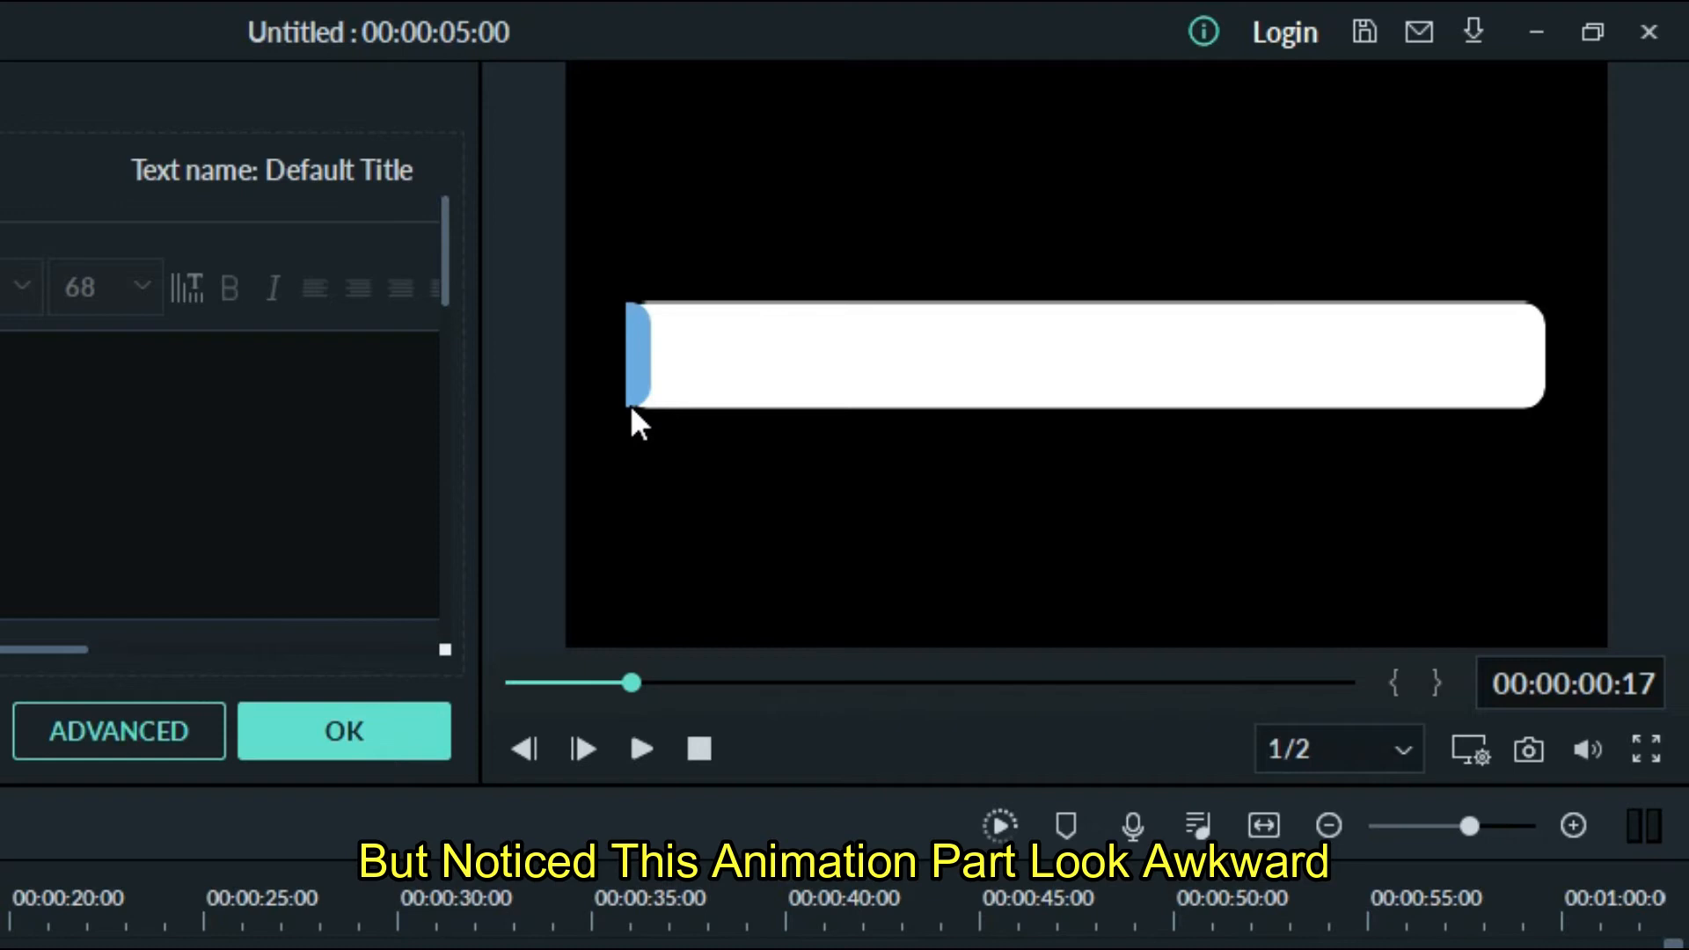
click(344, 730)
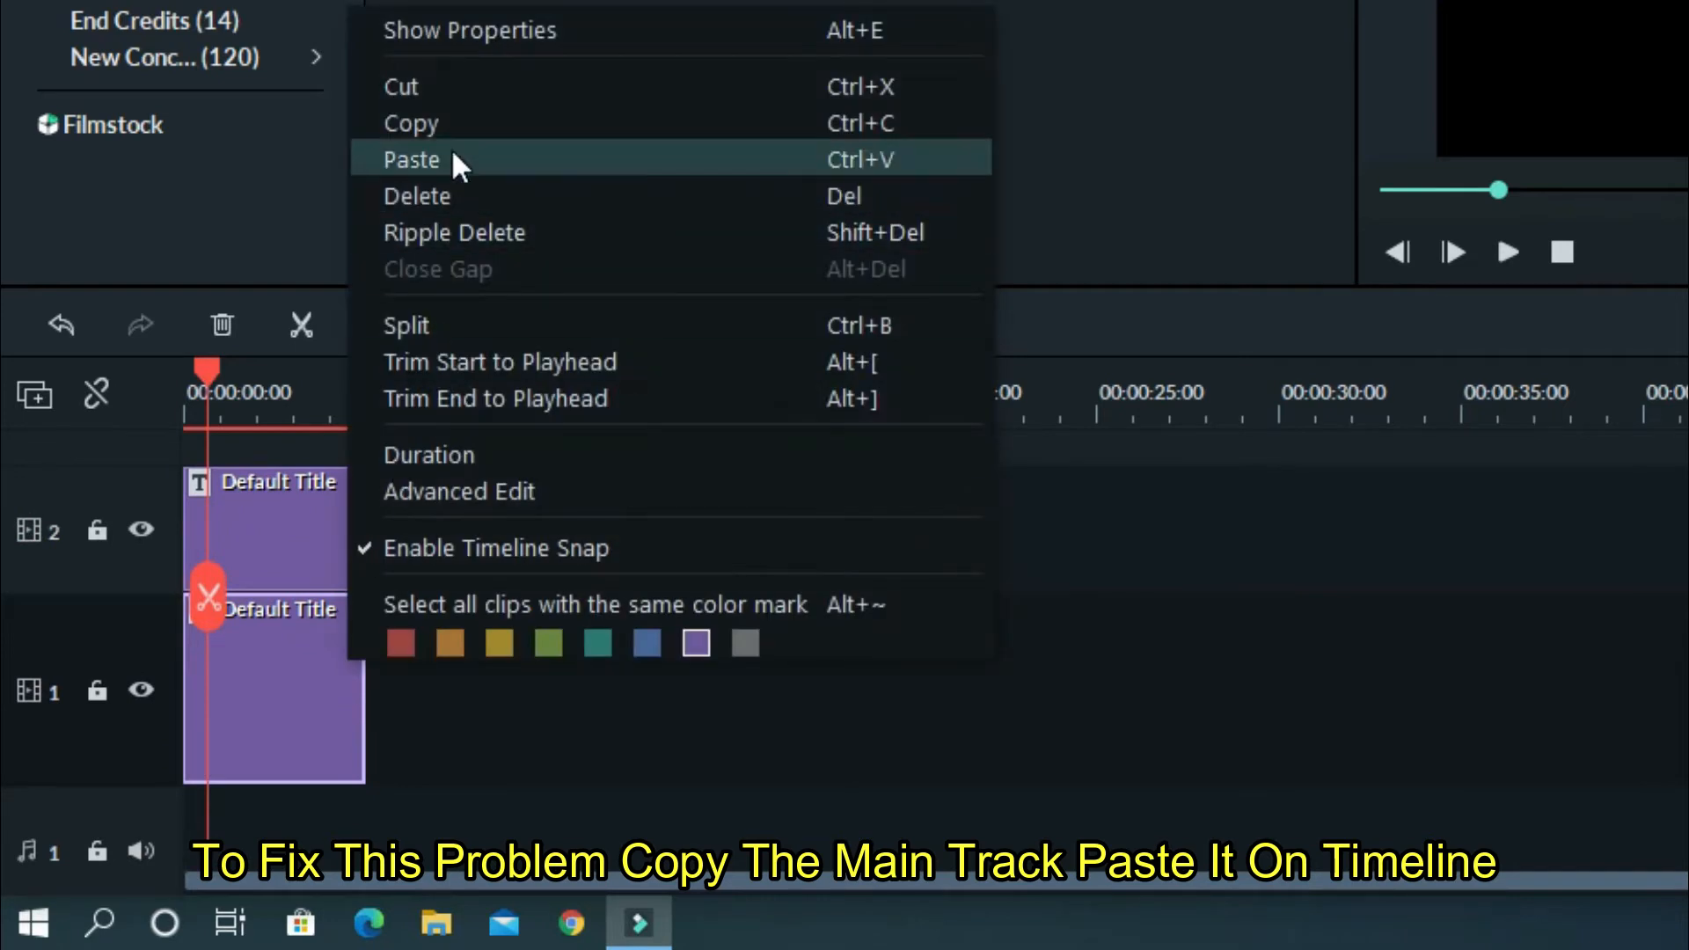
Paste a copy of the title clip at the playhead around 10 seconds.
click(411, 159)
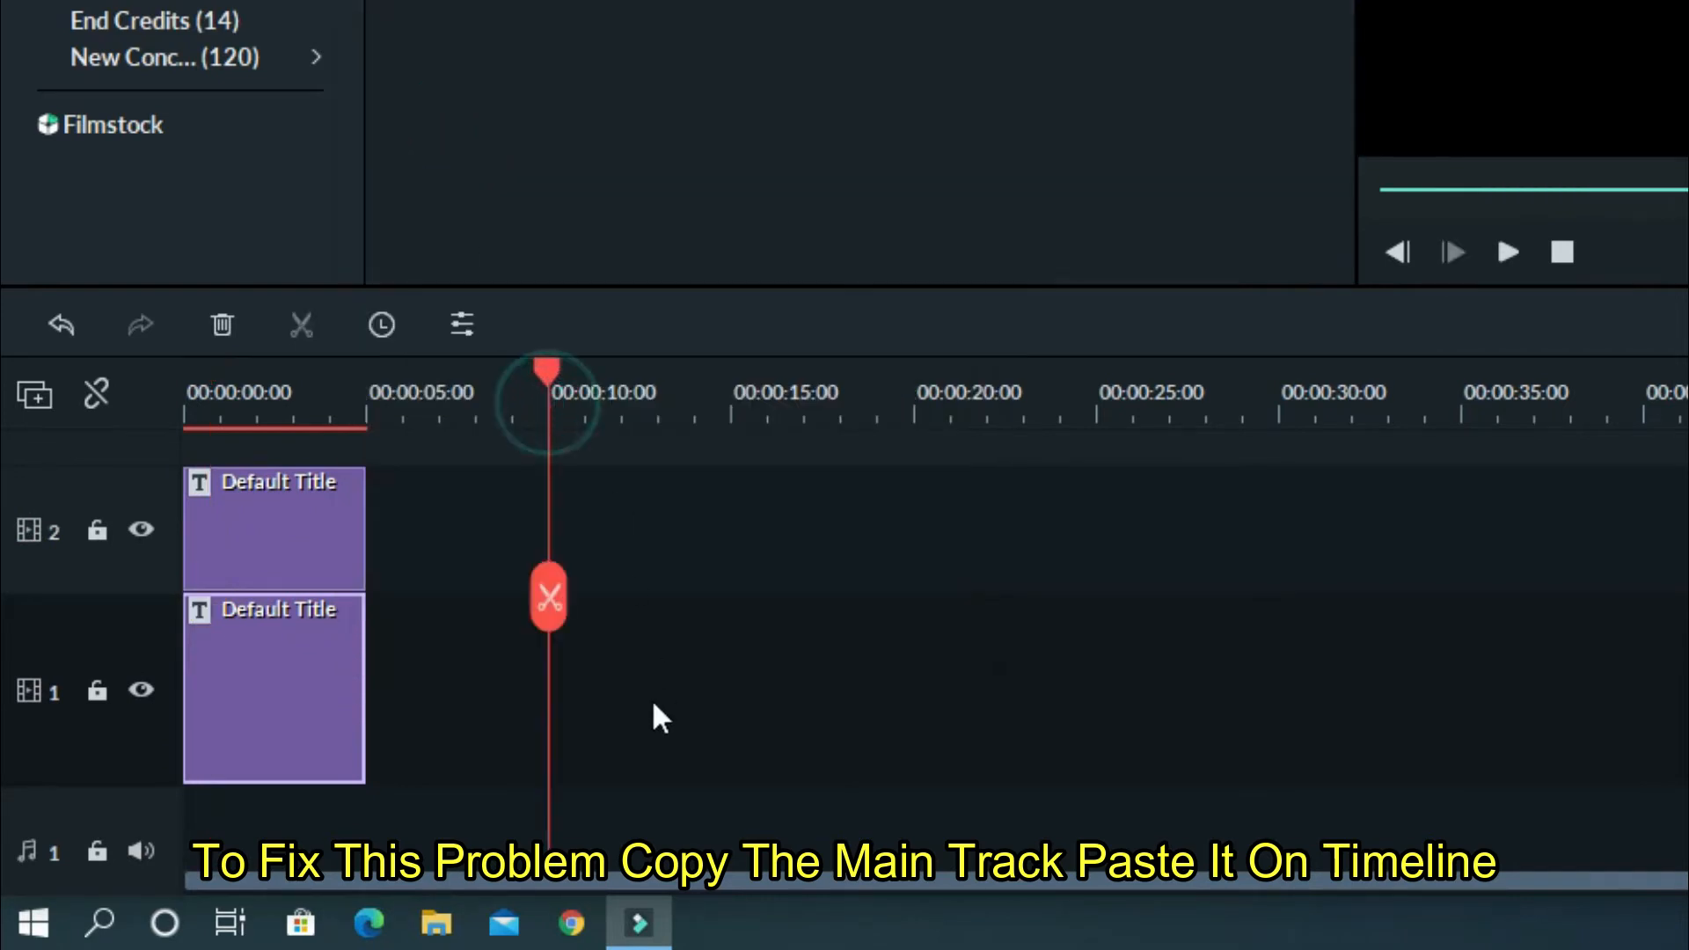
right_click(657, 716)
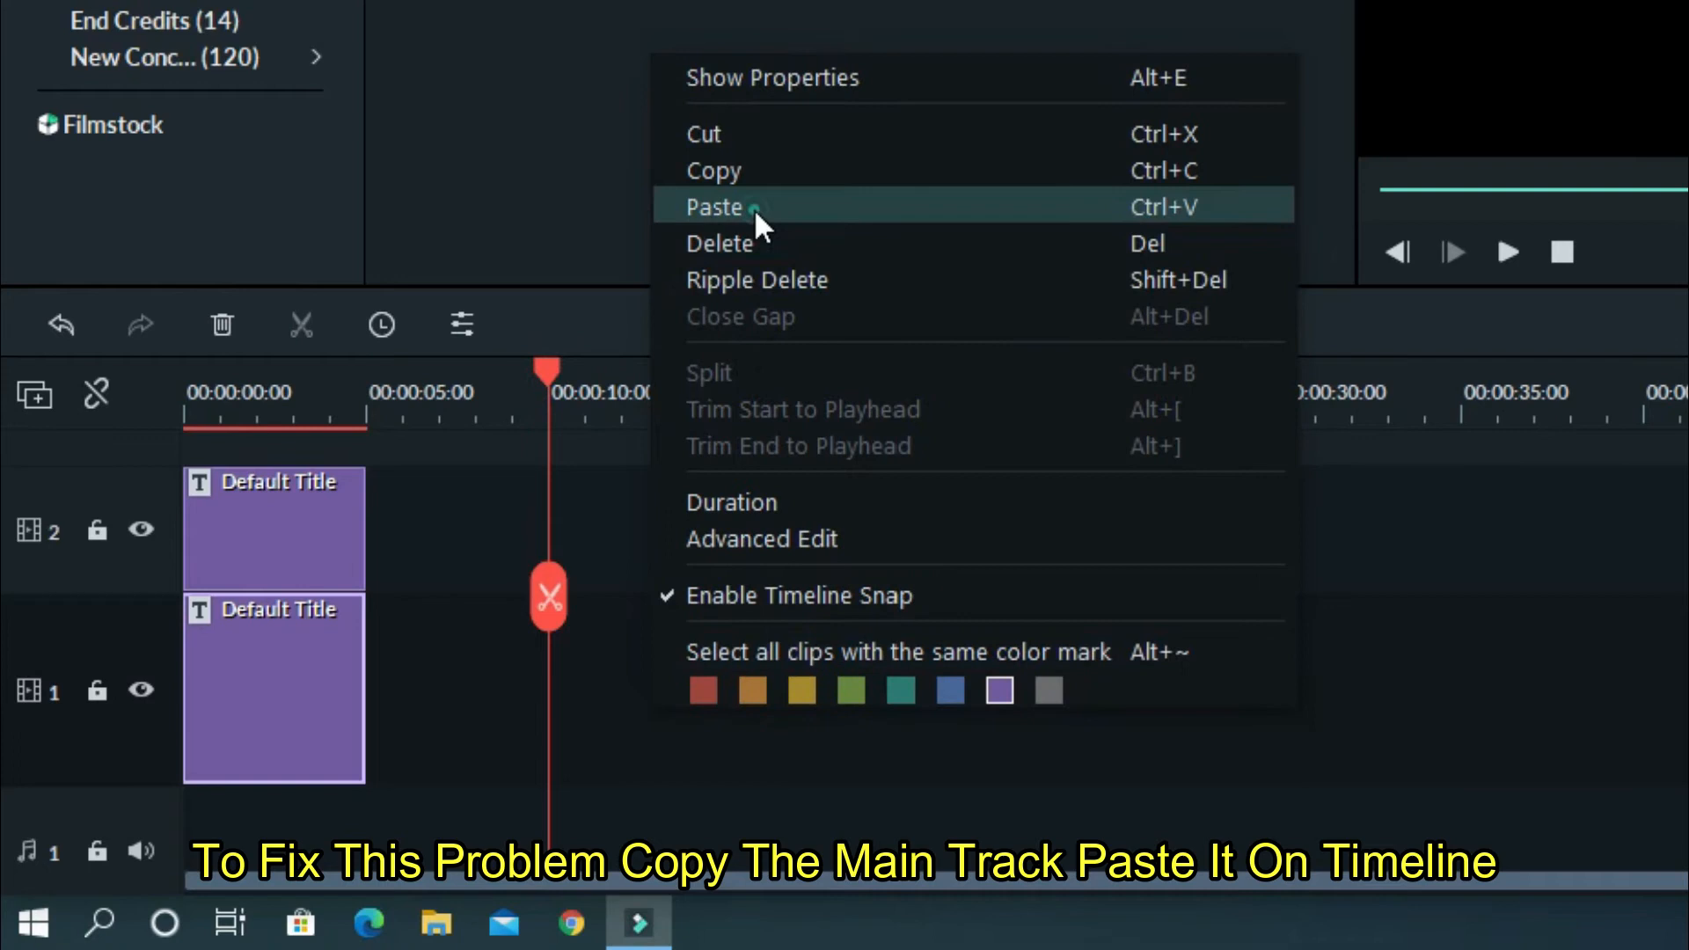
click(713, 207)
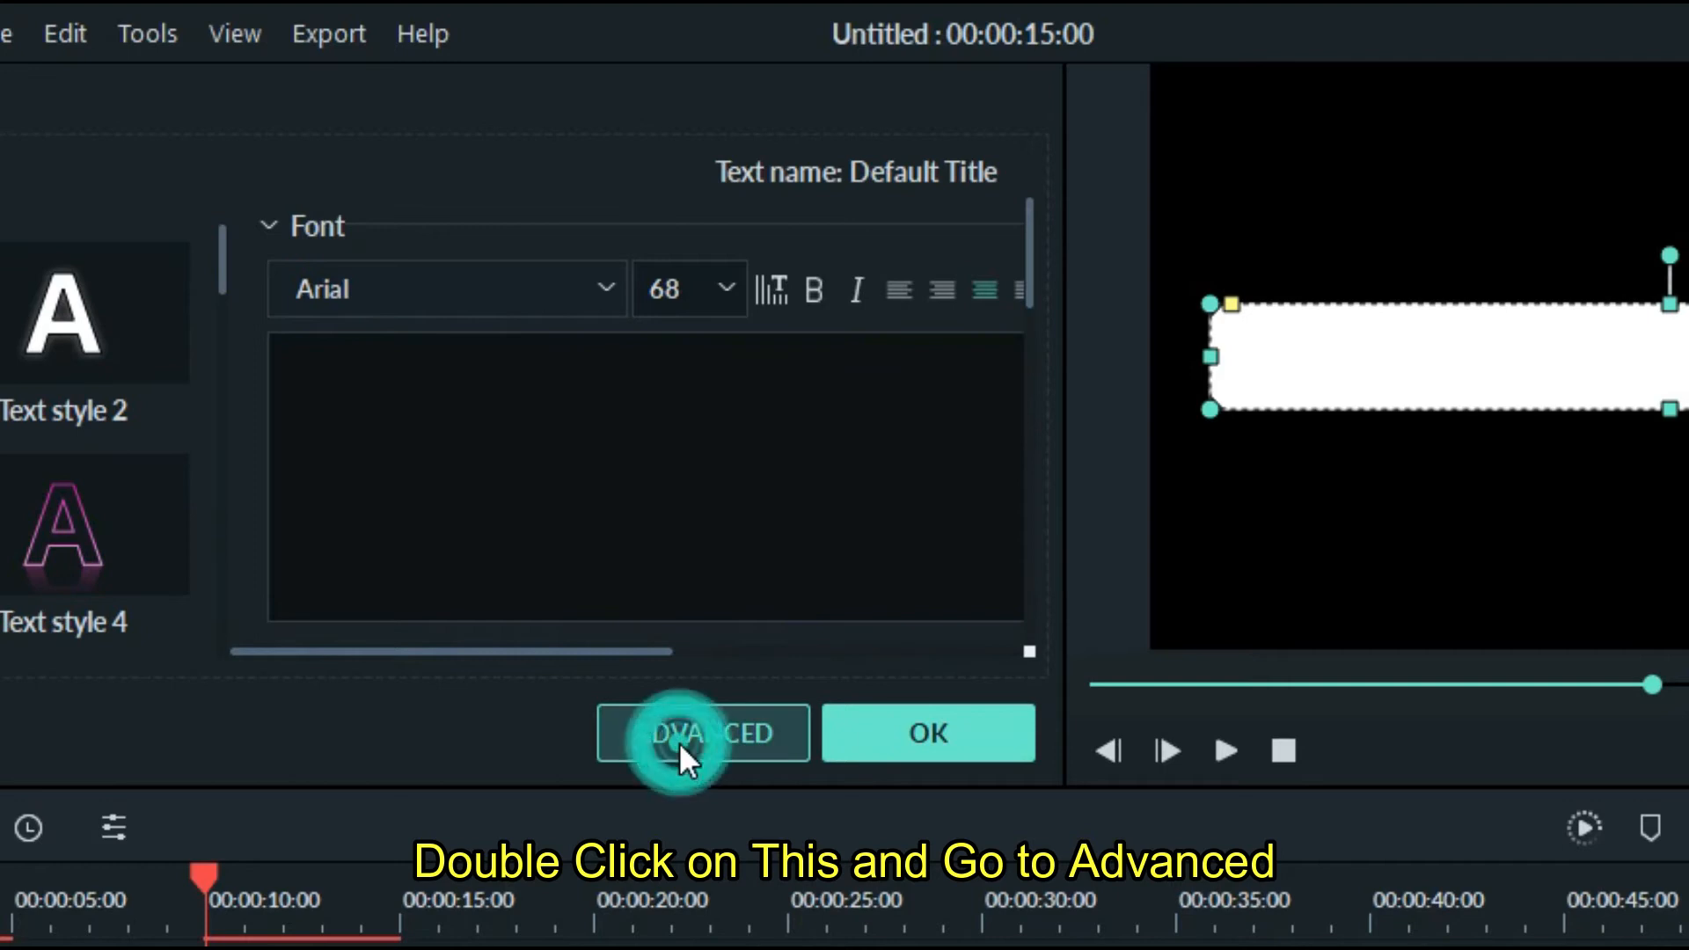
Fill the pasted clip's rounded rectangle solid green and confirm the title edits.
click(702, 733)
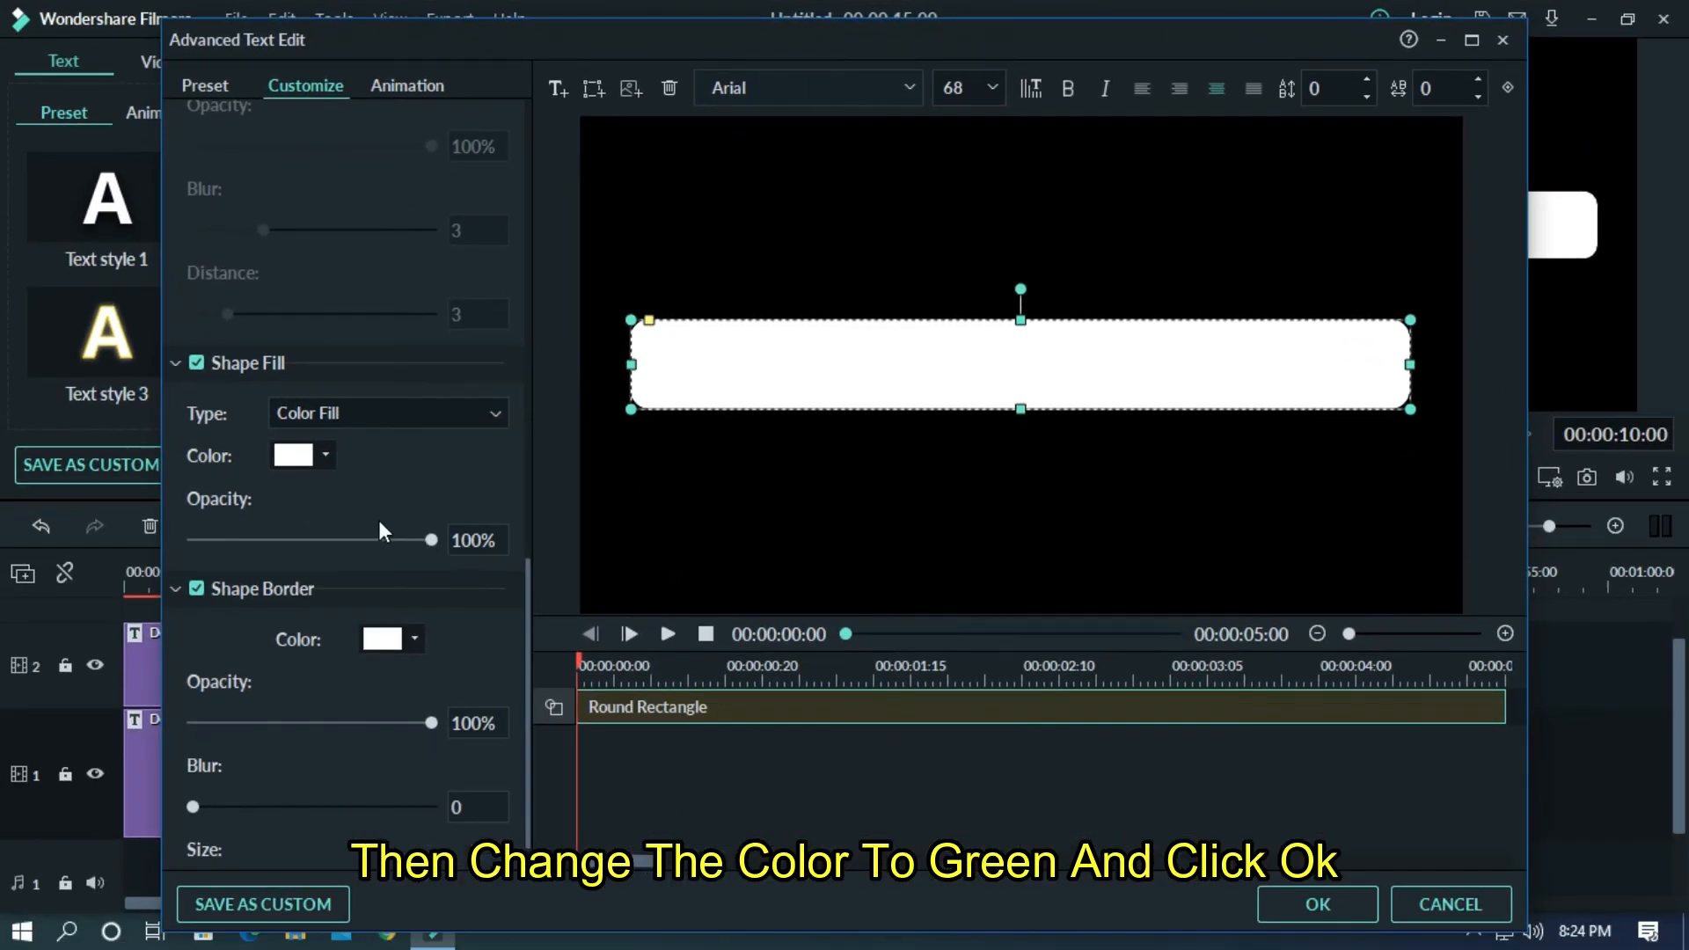
click(326, 454)
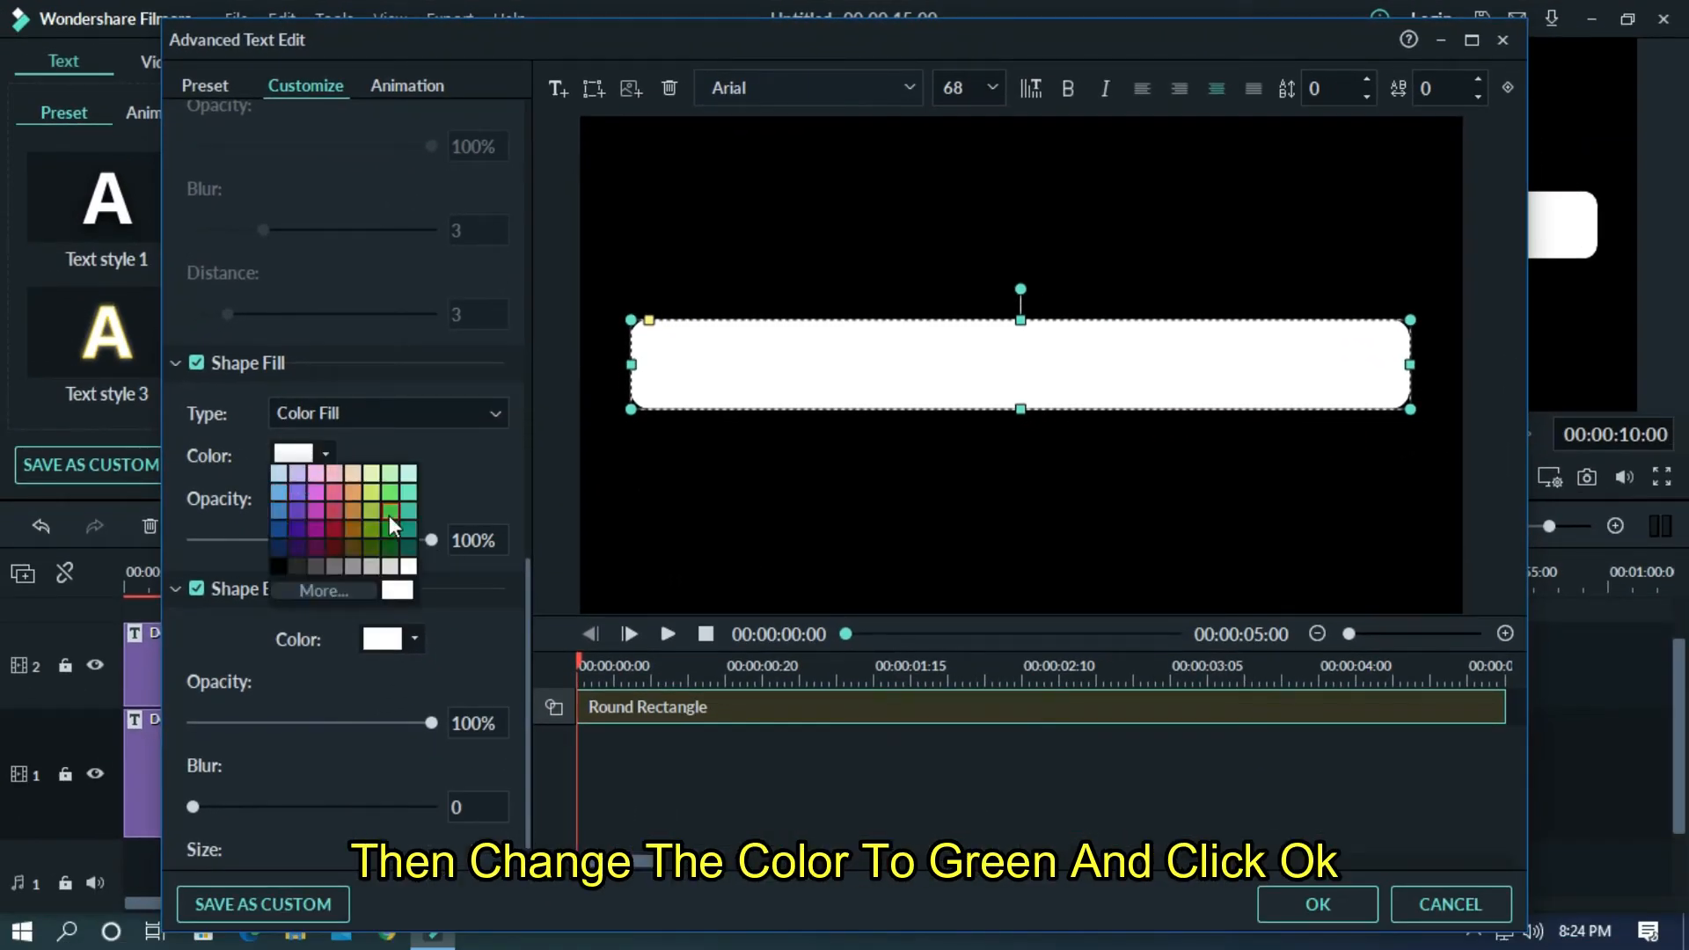
click(388, 517)
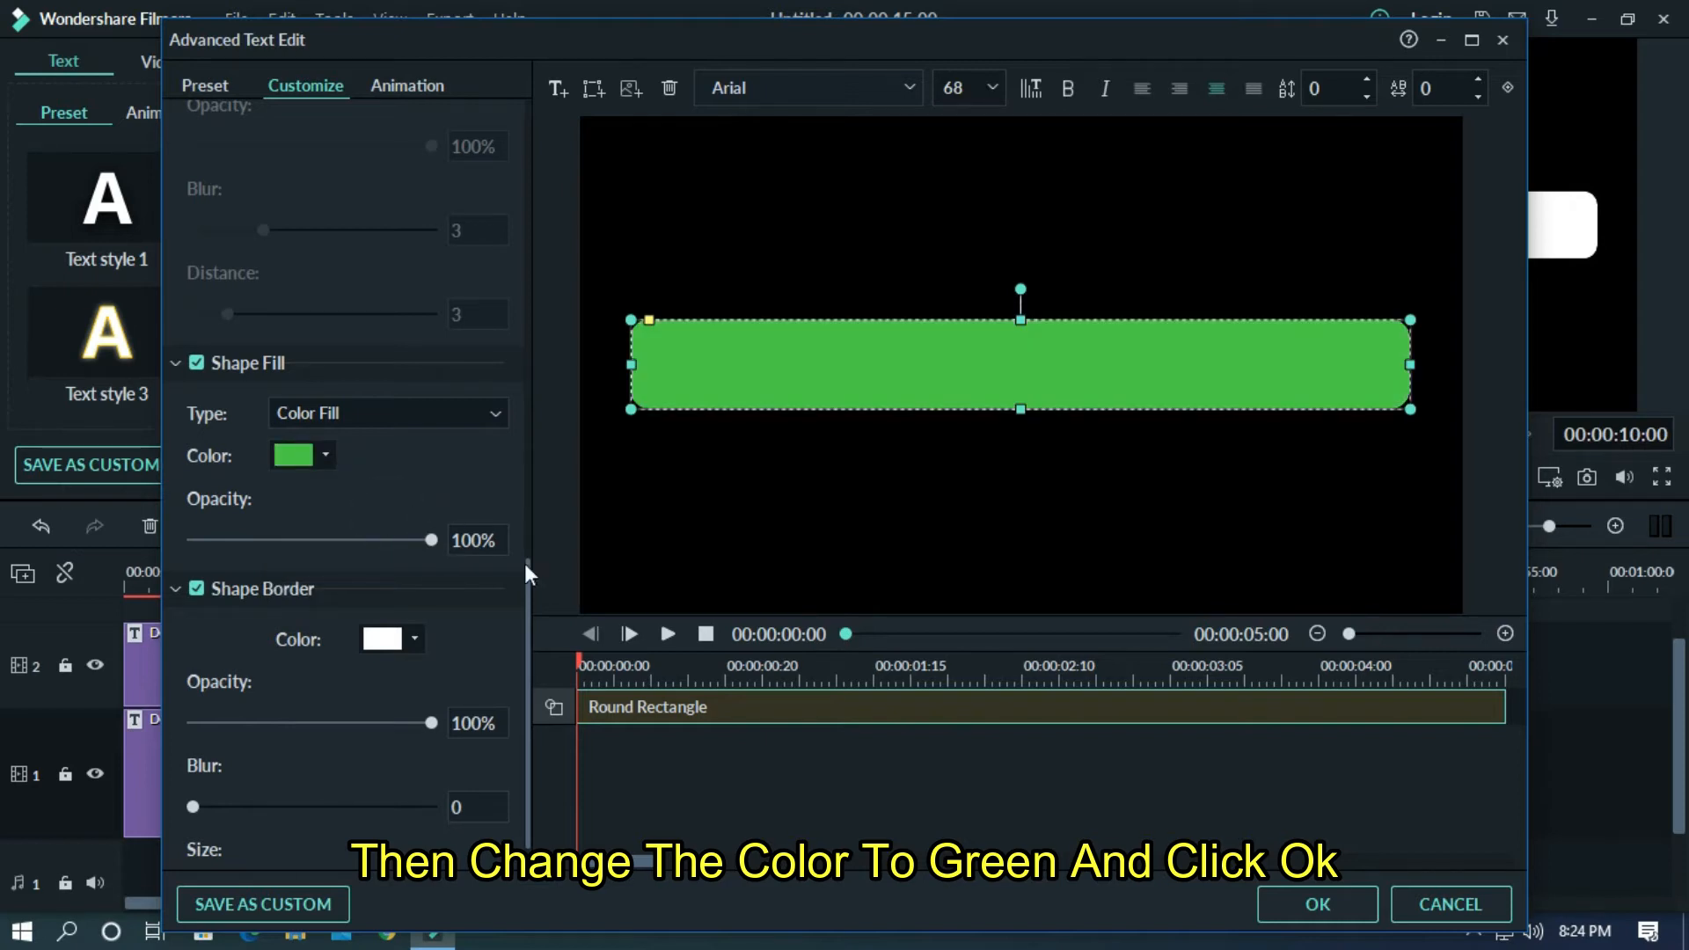
click(1315, 904)
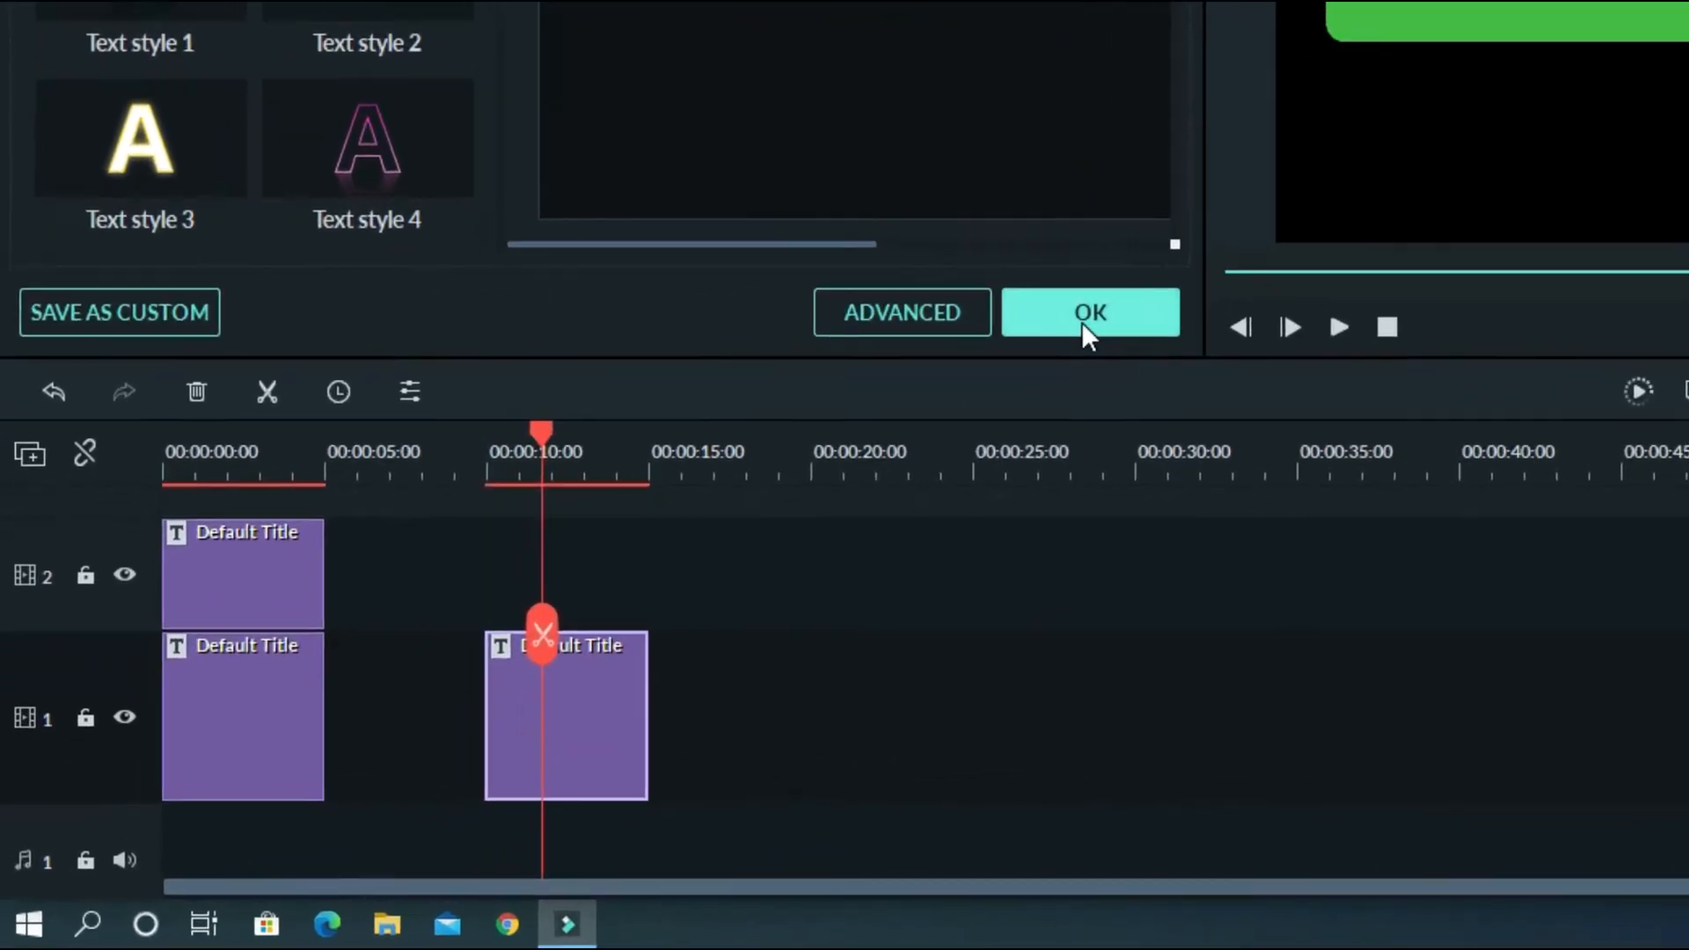
click(1089, 311)
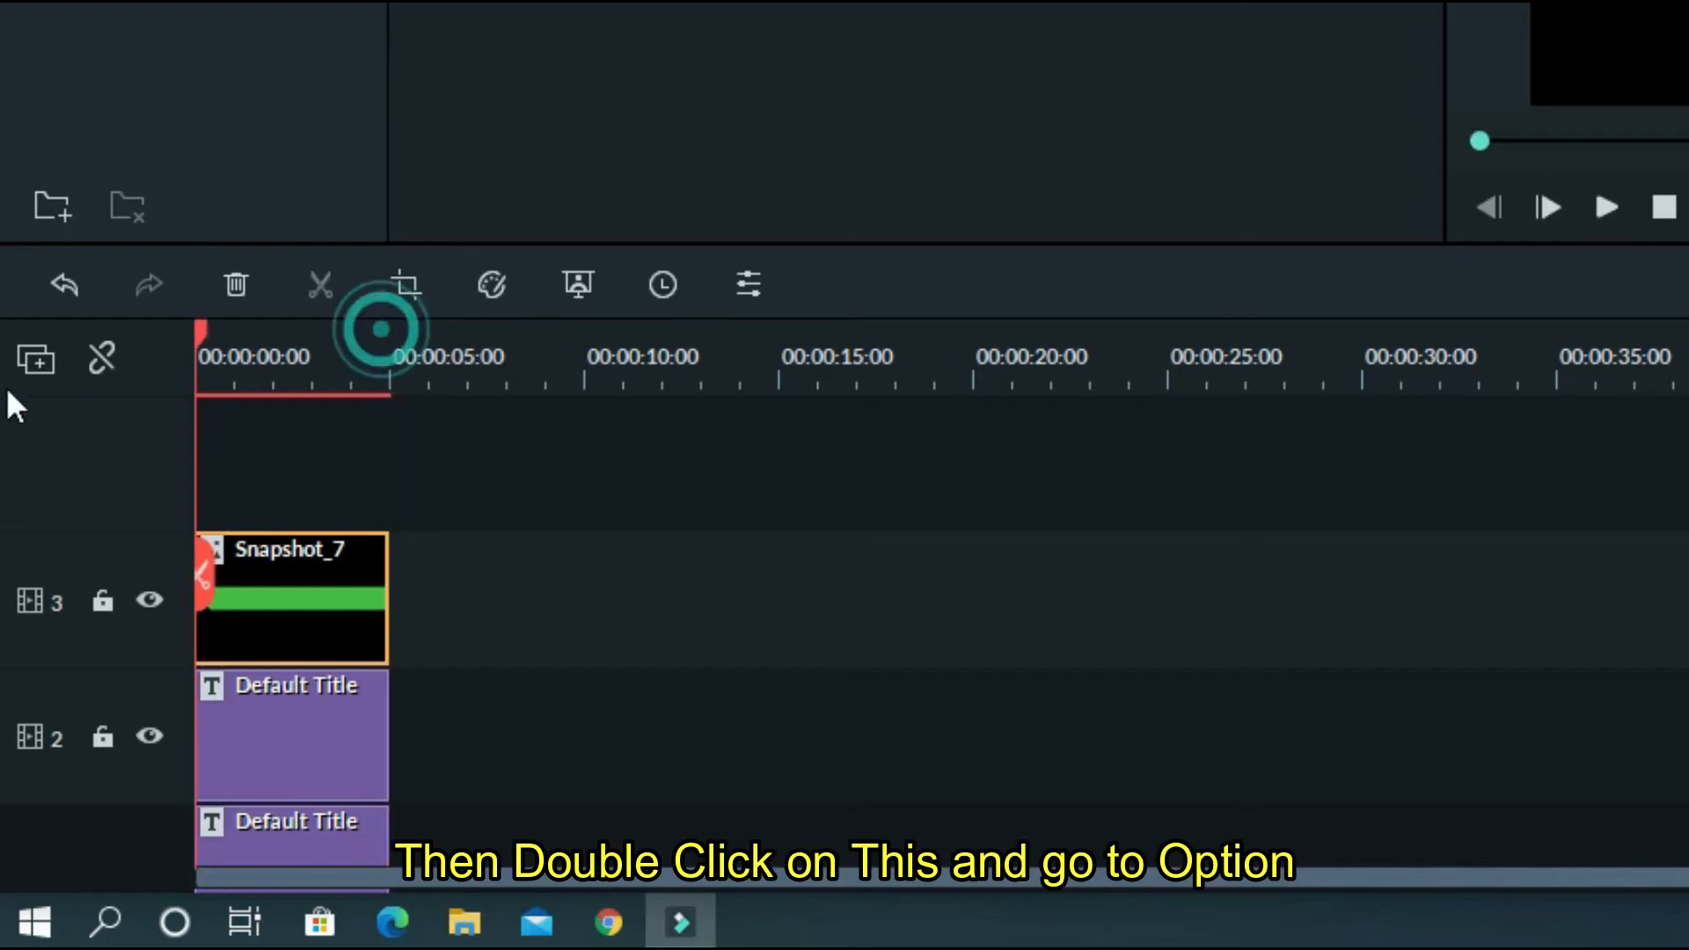
Key out the snapshot's green with Chroma Key so blue fill shows inside the bar.
double_click(291, 599)
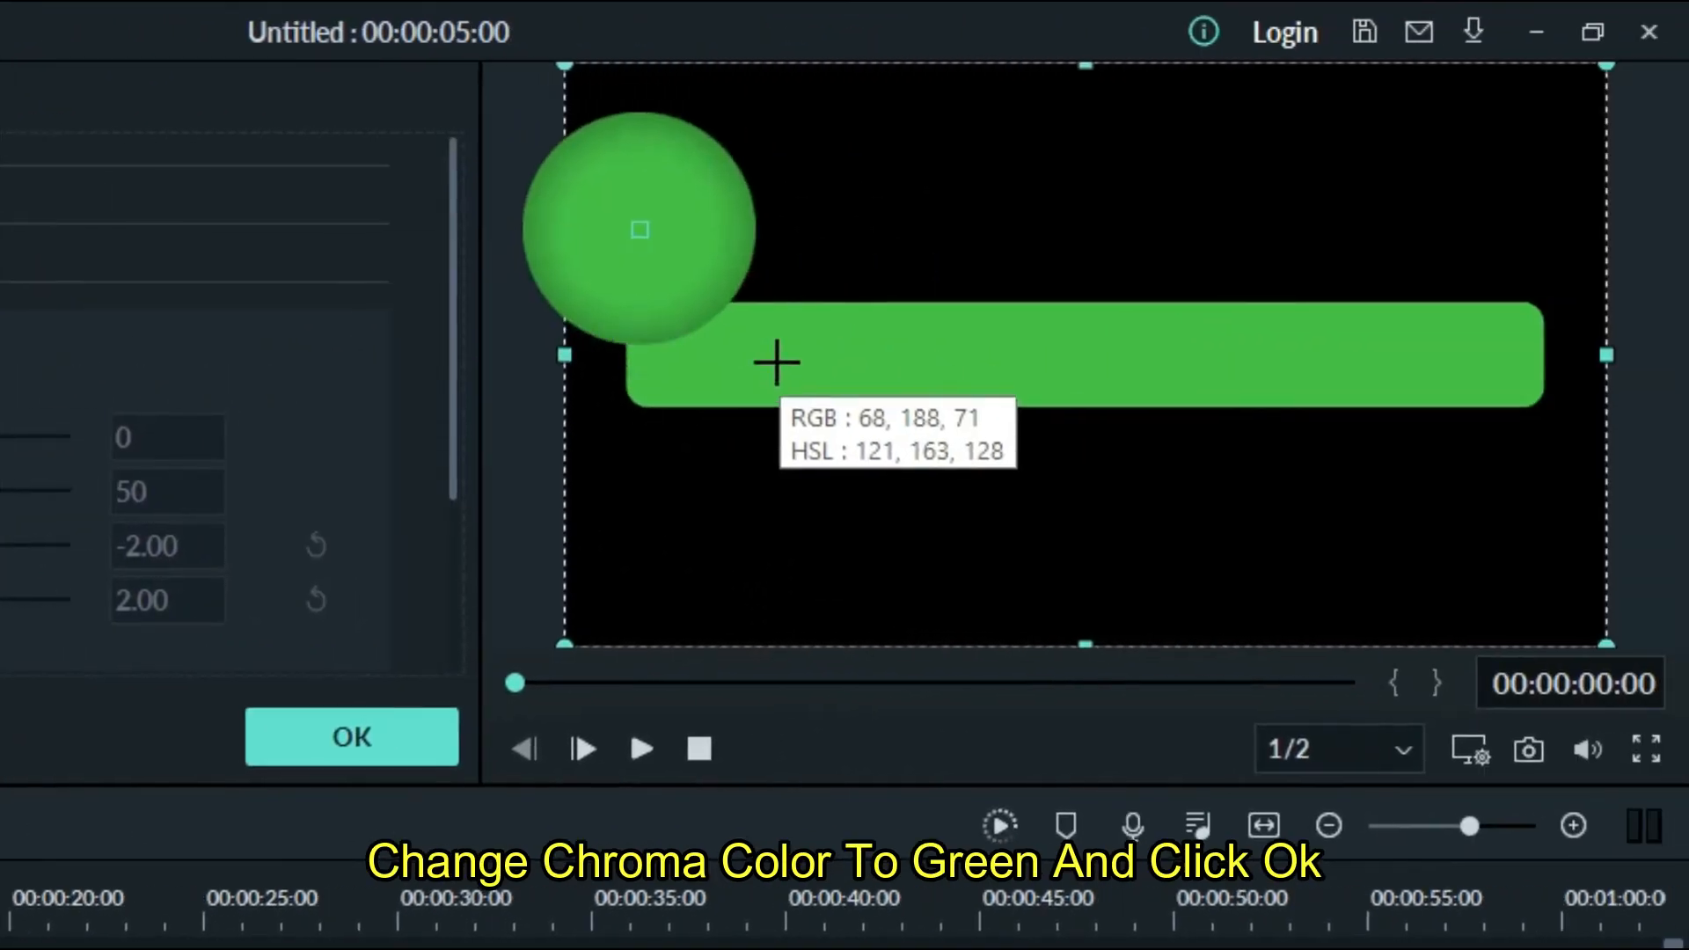
click(351, 737)
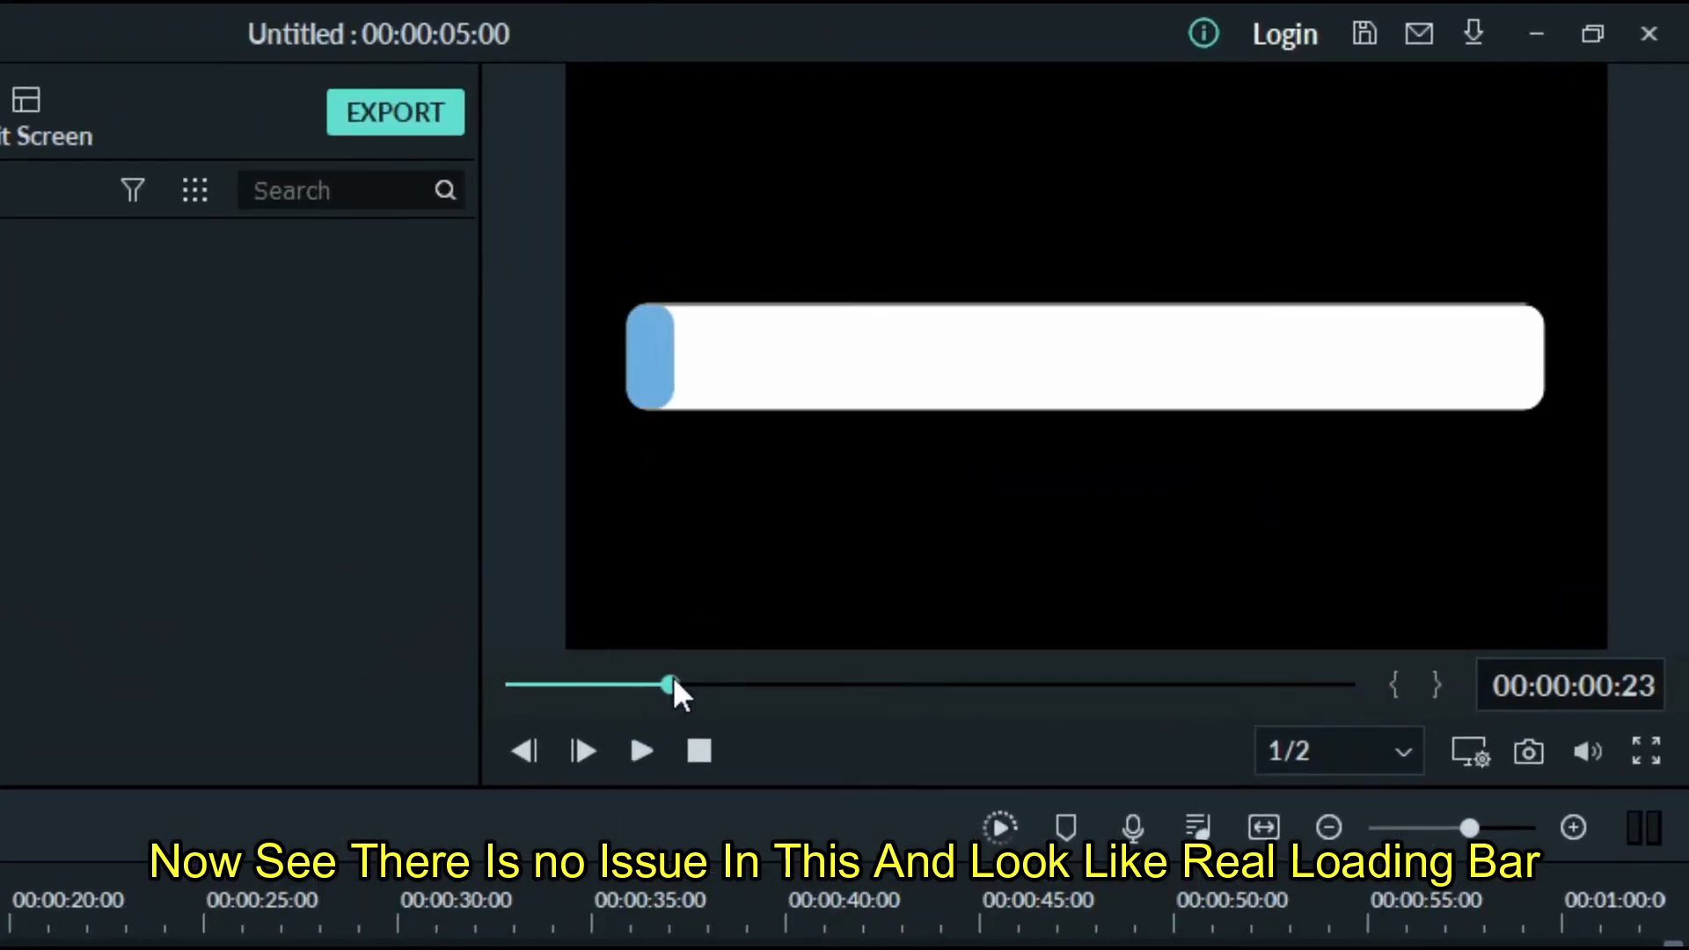
click(639, 751)
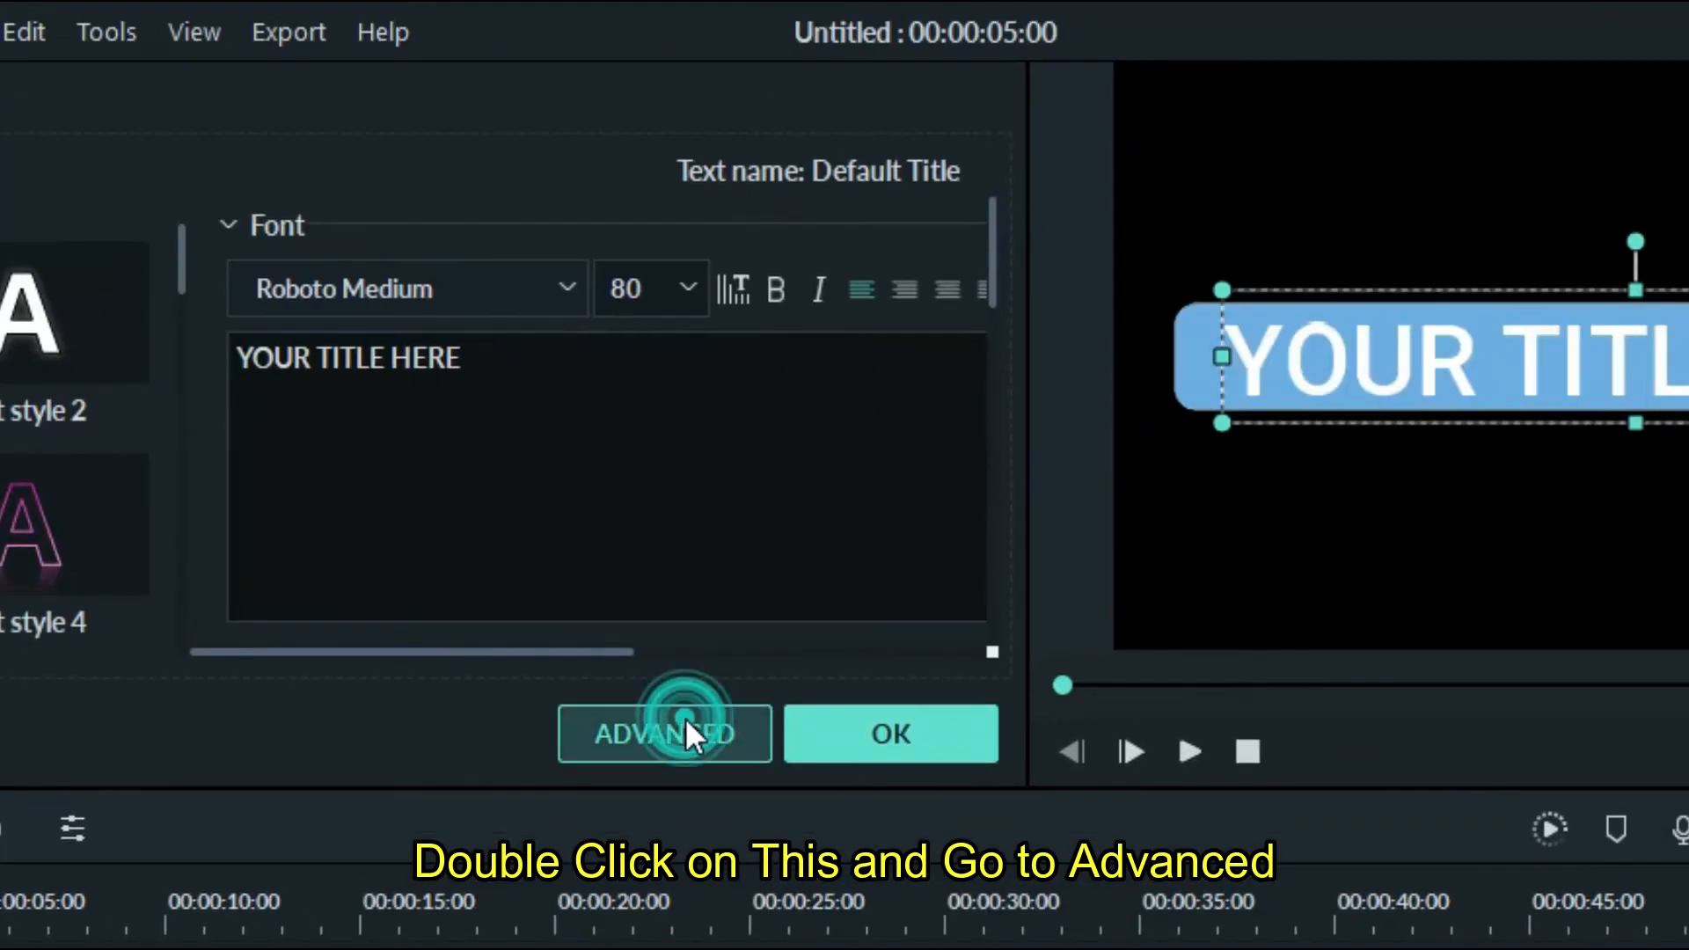
Make the new title read 'Loading.....' in Impact font, positioned below the bar.
click(663, 734)
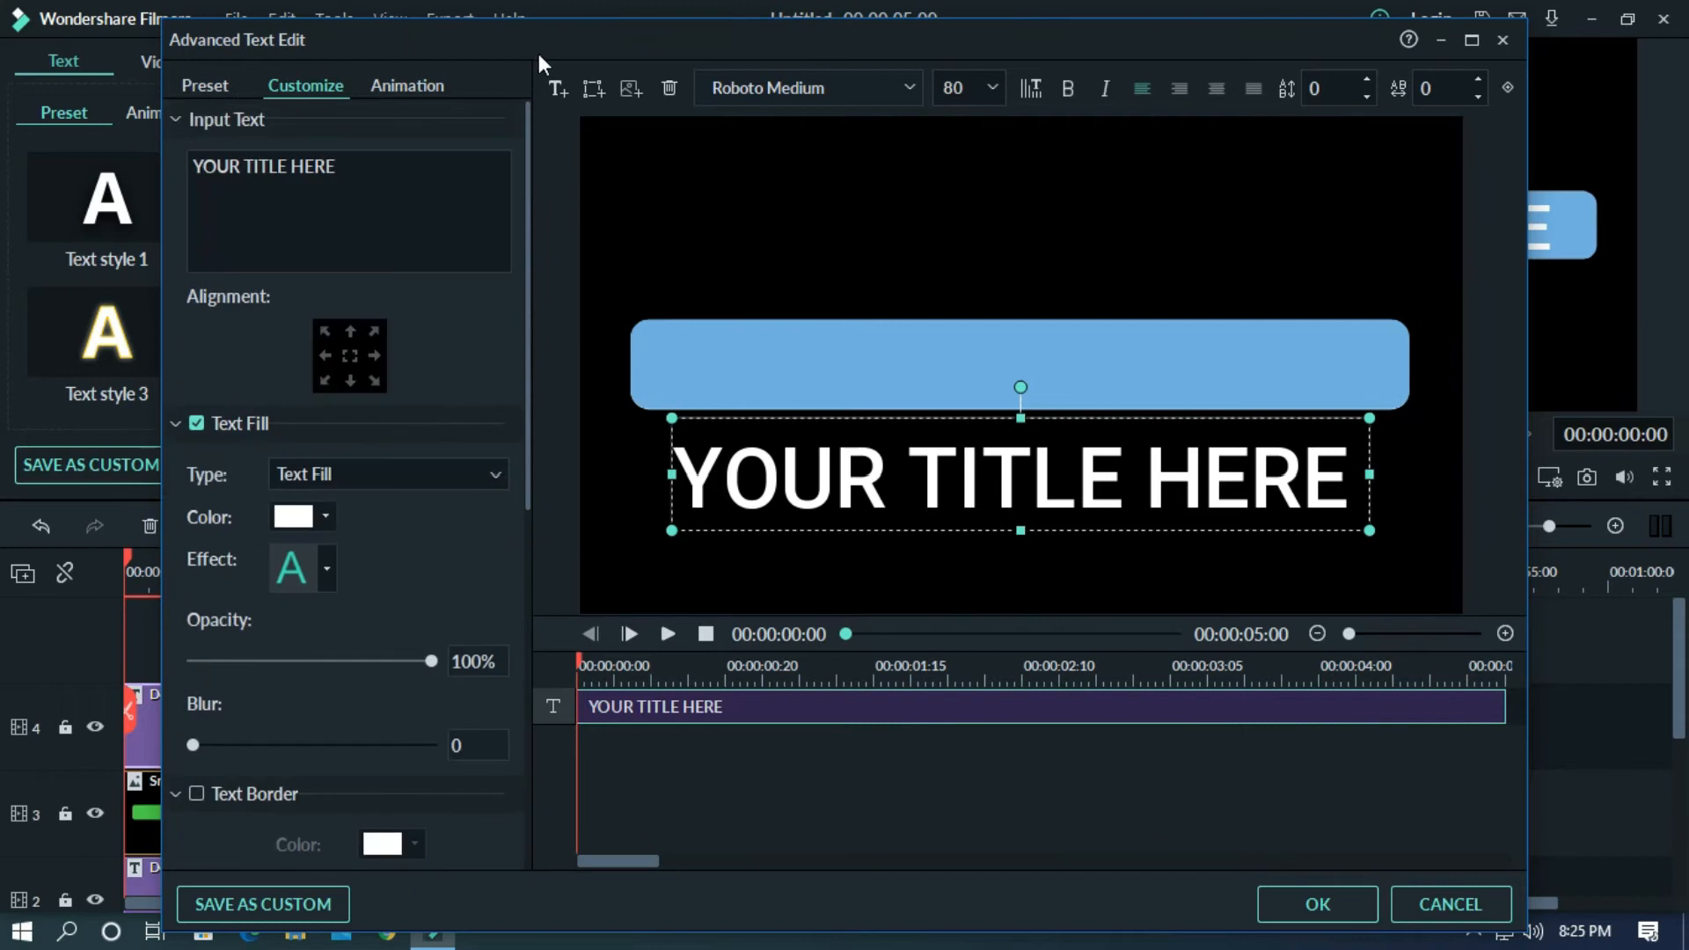
text(Lopading.....)
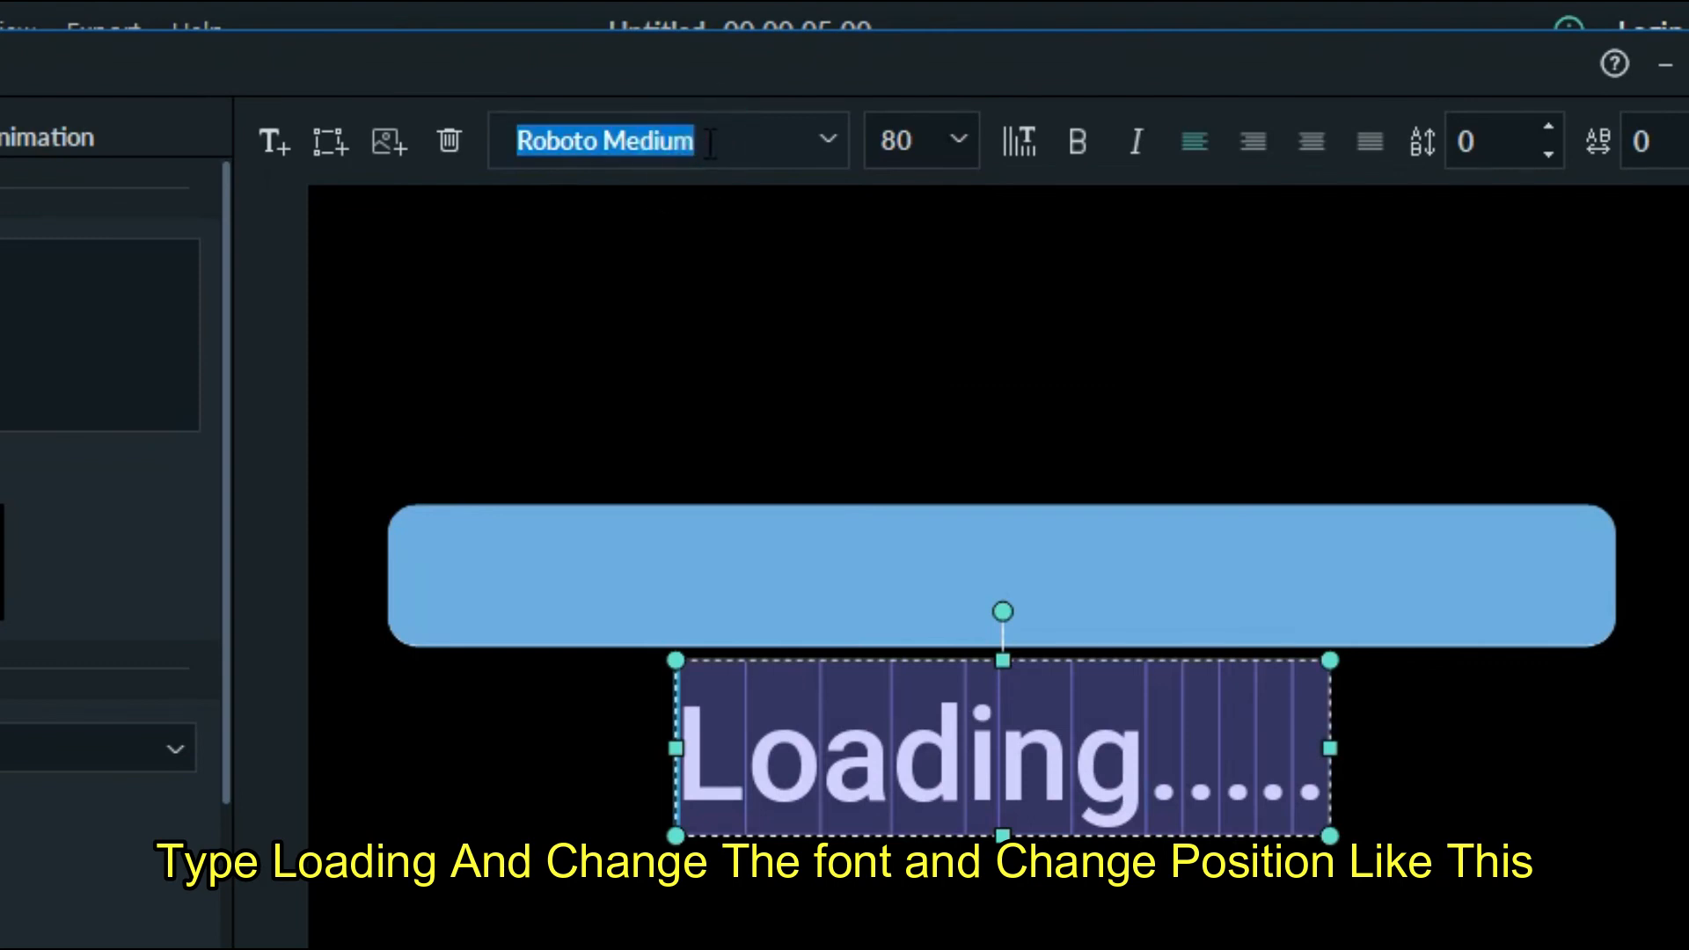
text(impact)
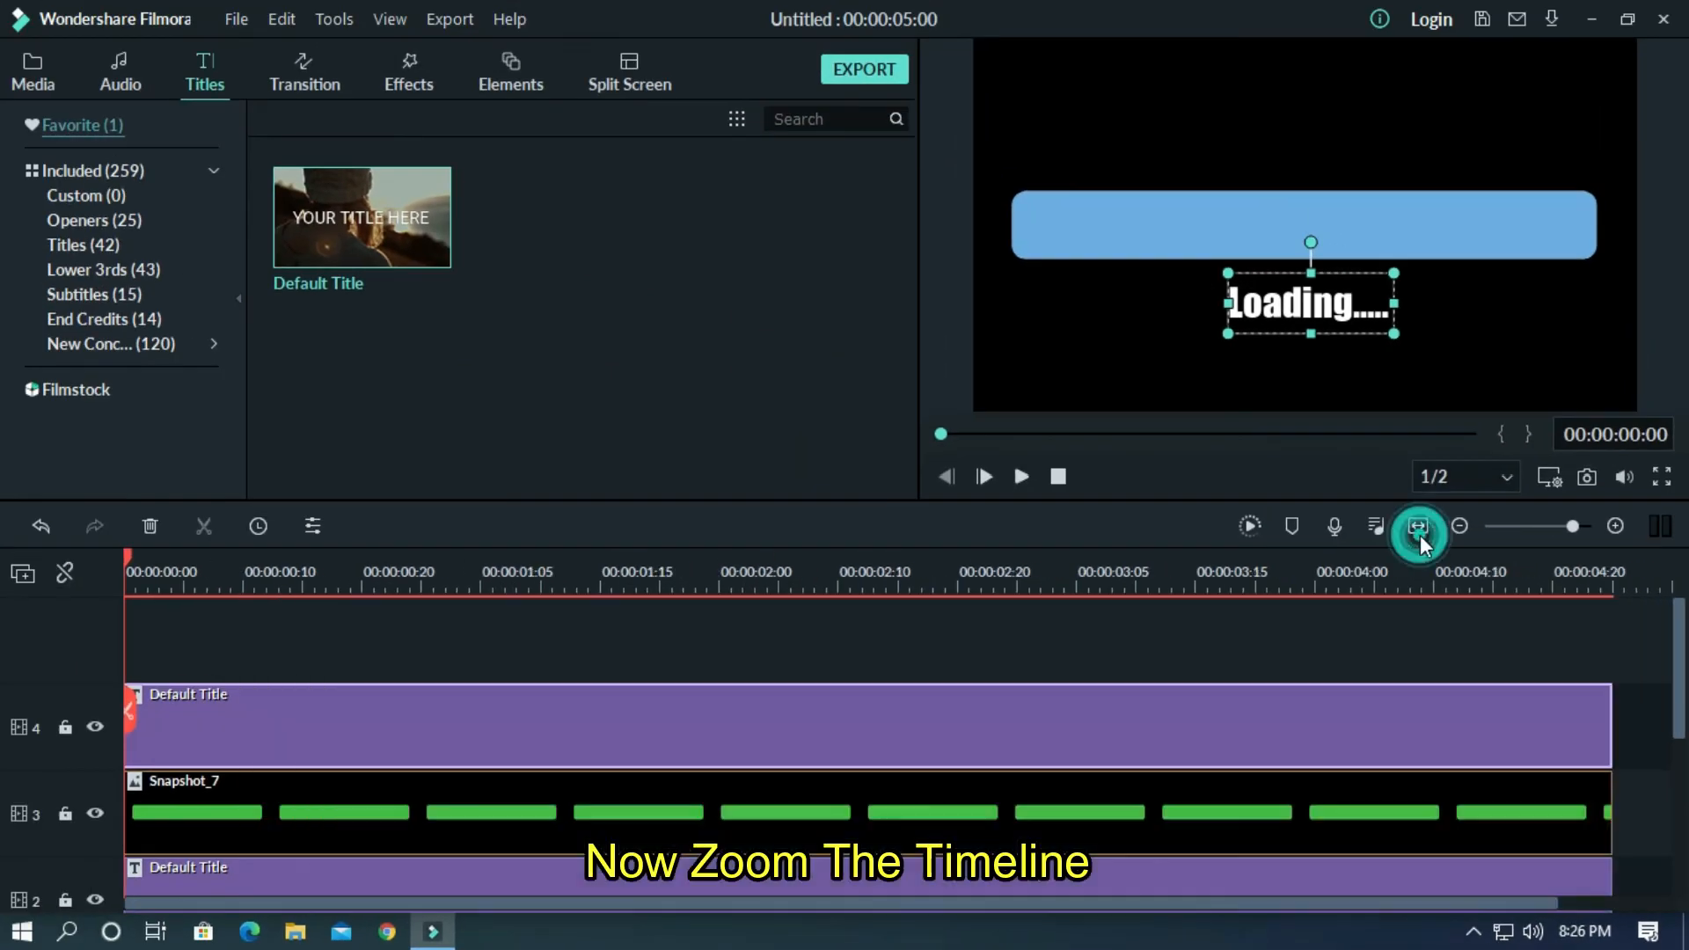
Split the Loading title into five-frame pieces and delete alternate pieces and the trailing end.
click(1417, 526)
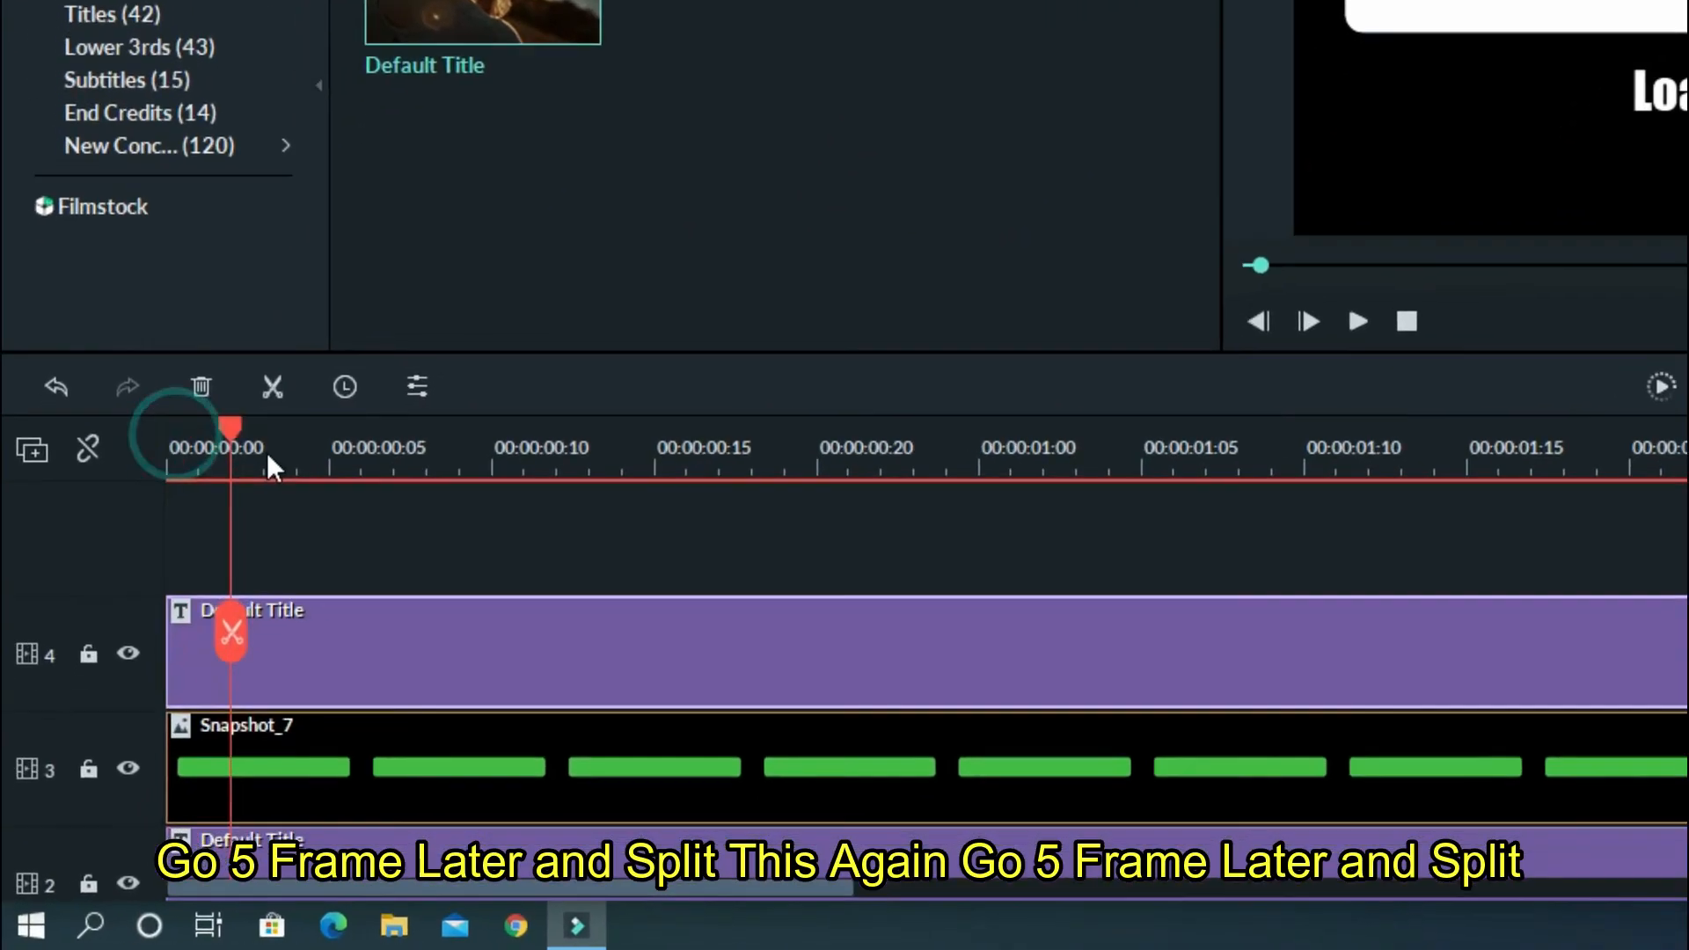
click(272, 387)
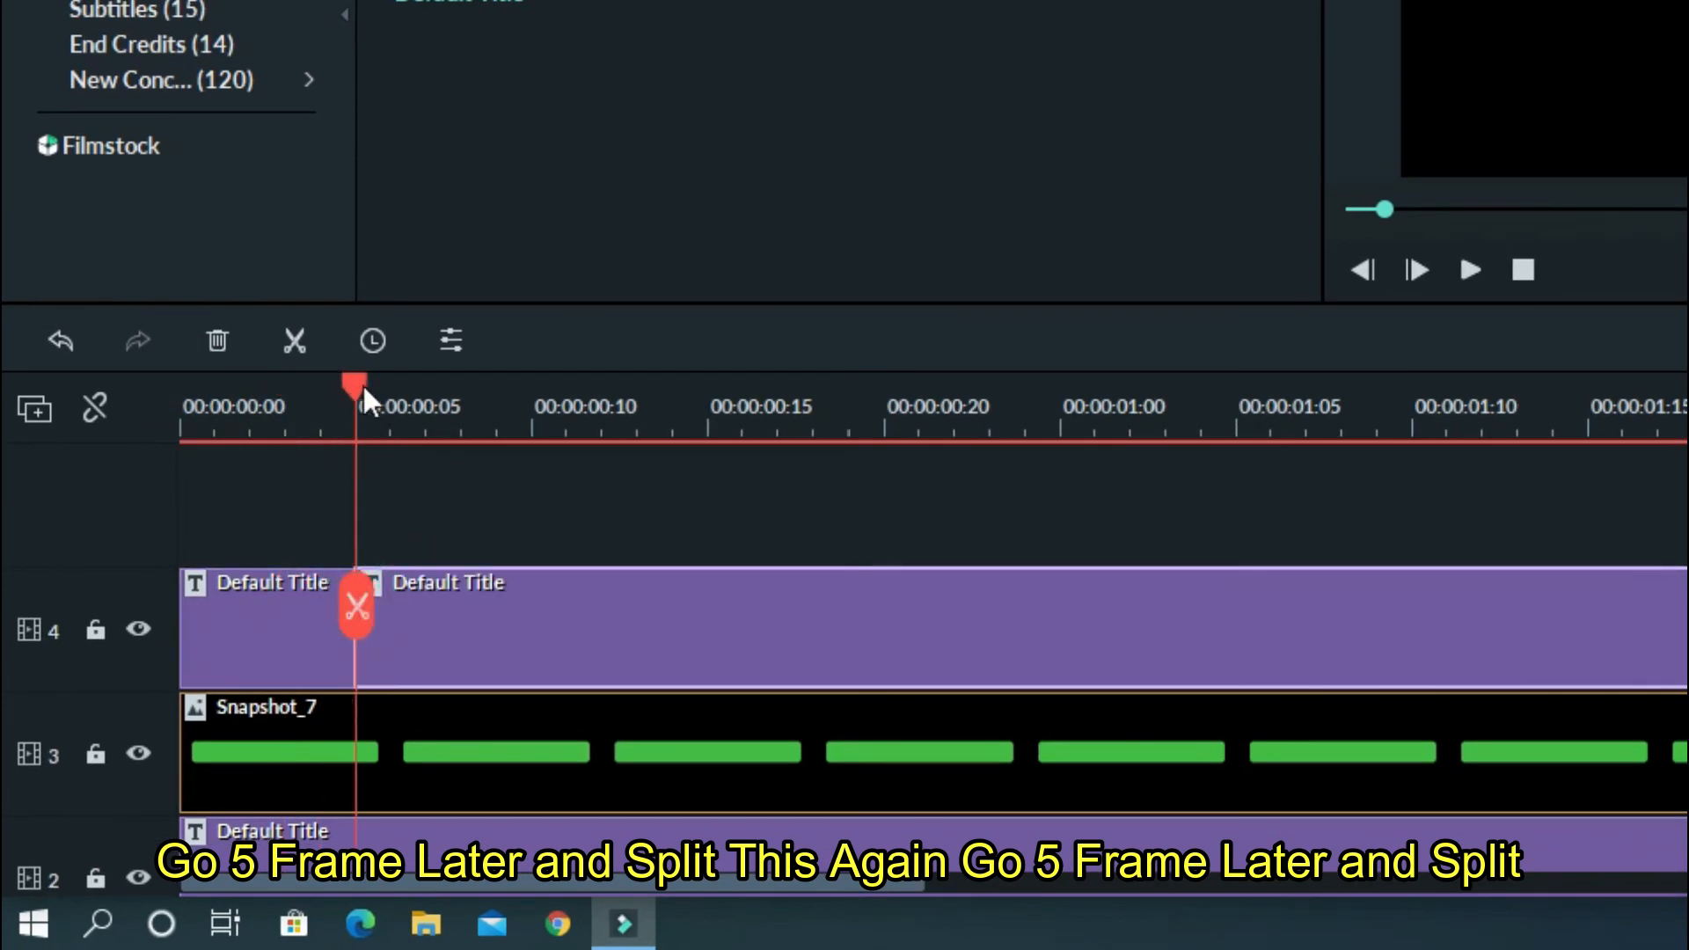
click(706, 604)
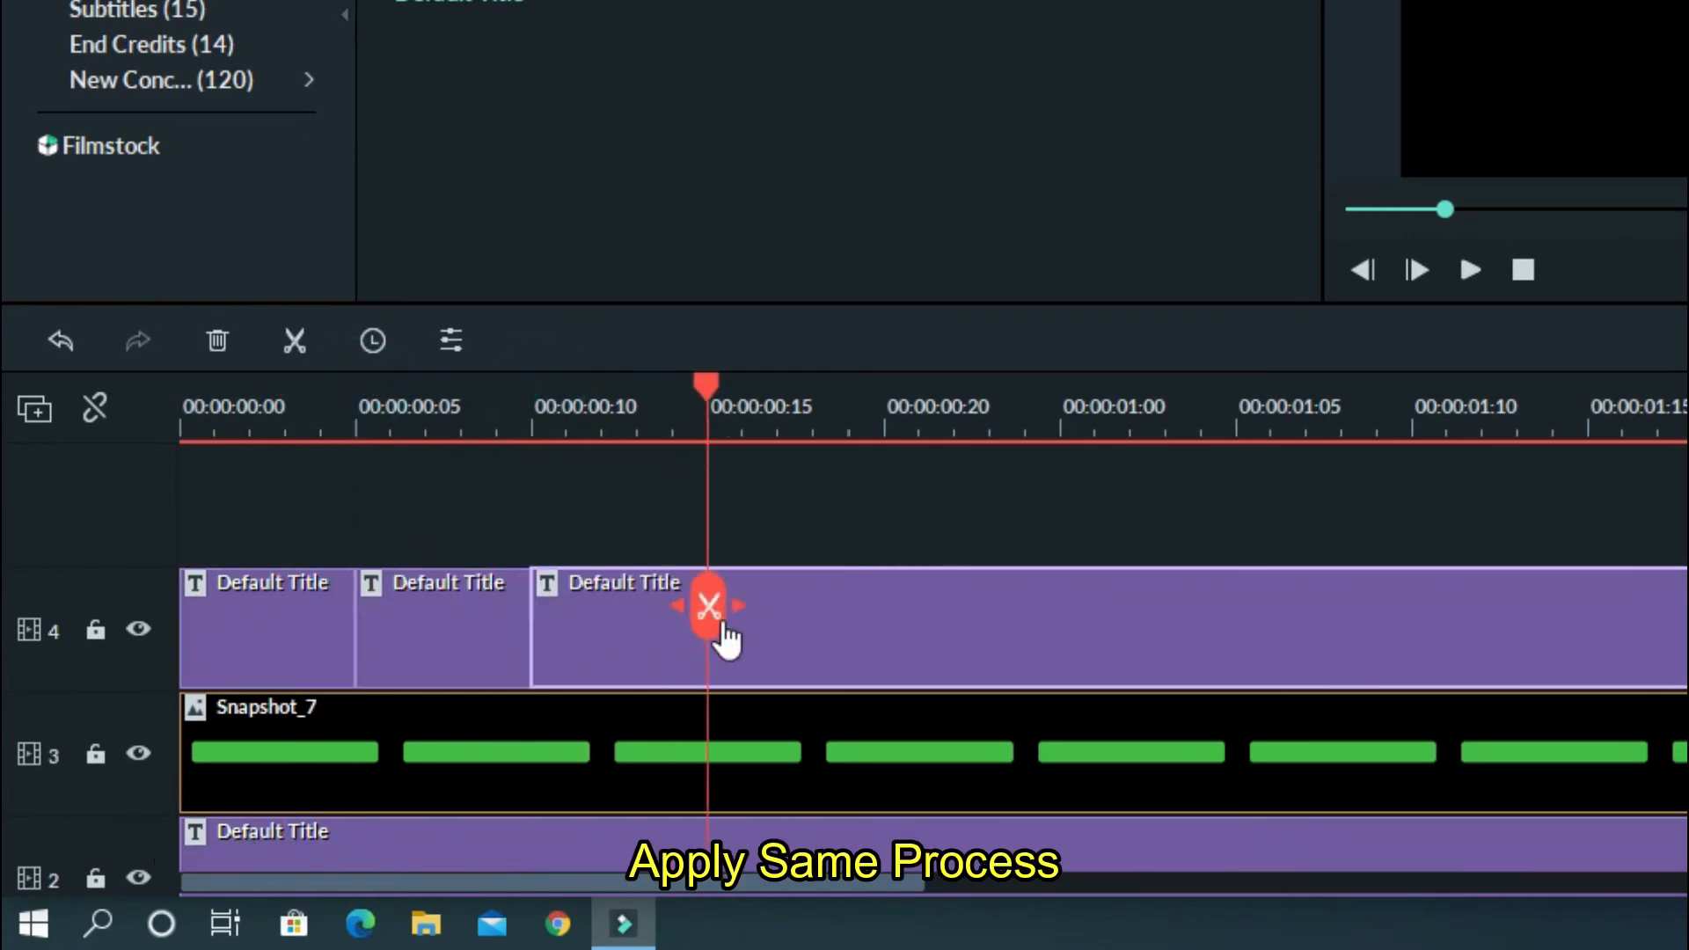
click(708, 604)
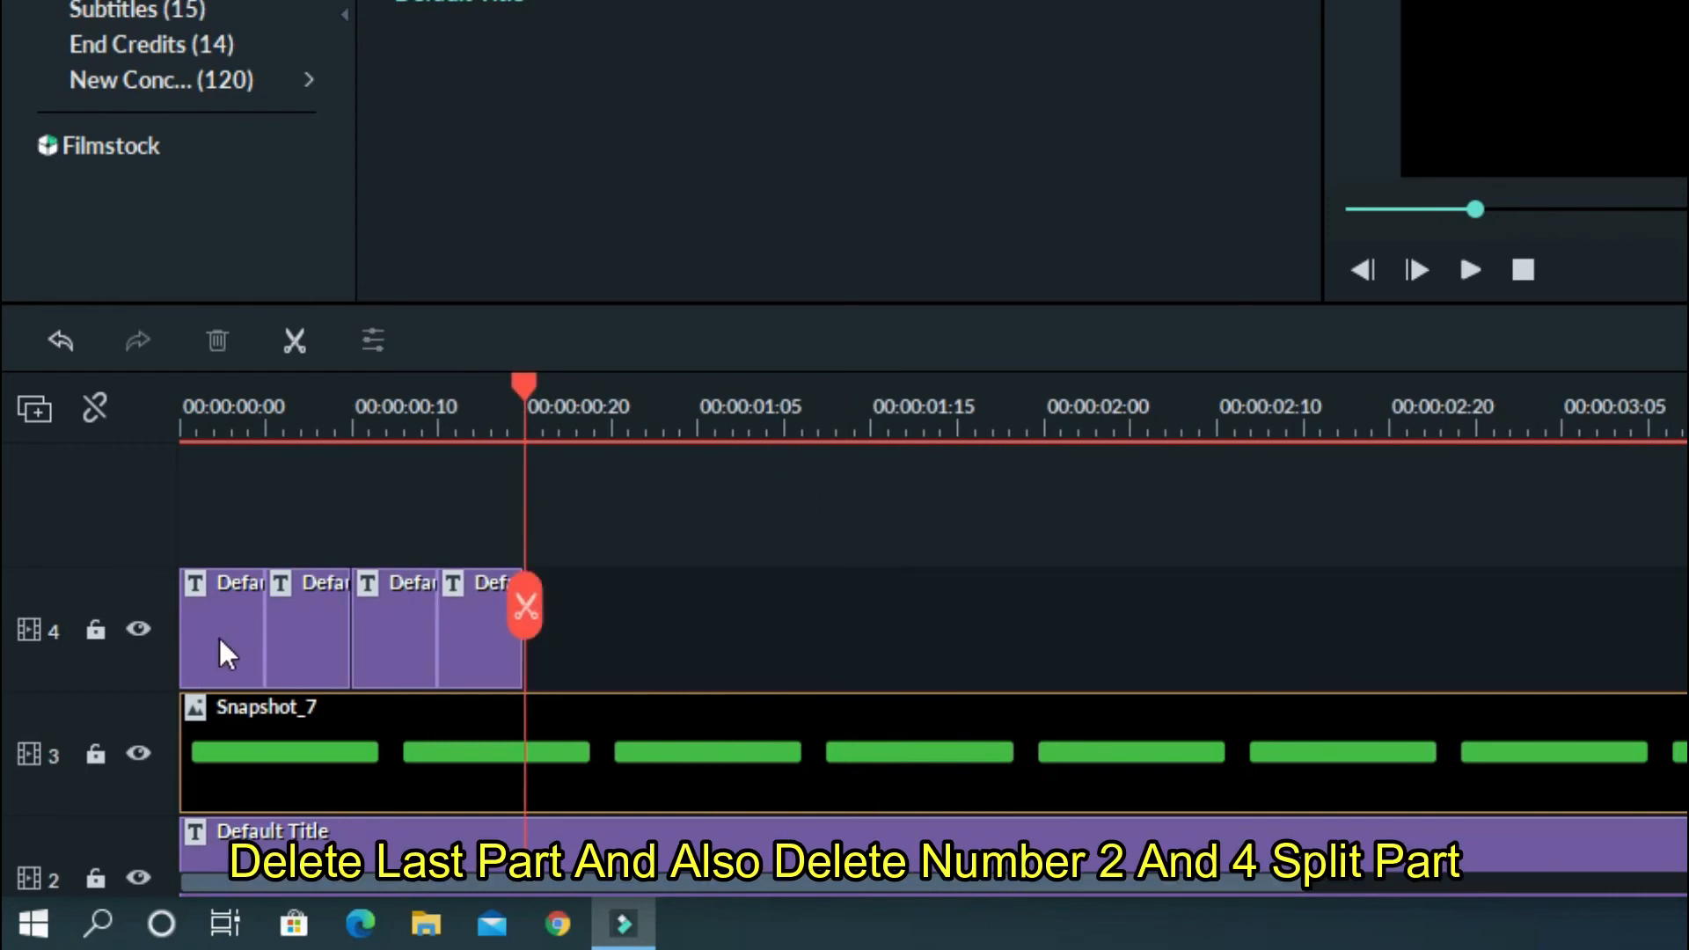
right_click(479, 647)
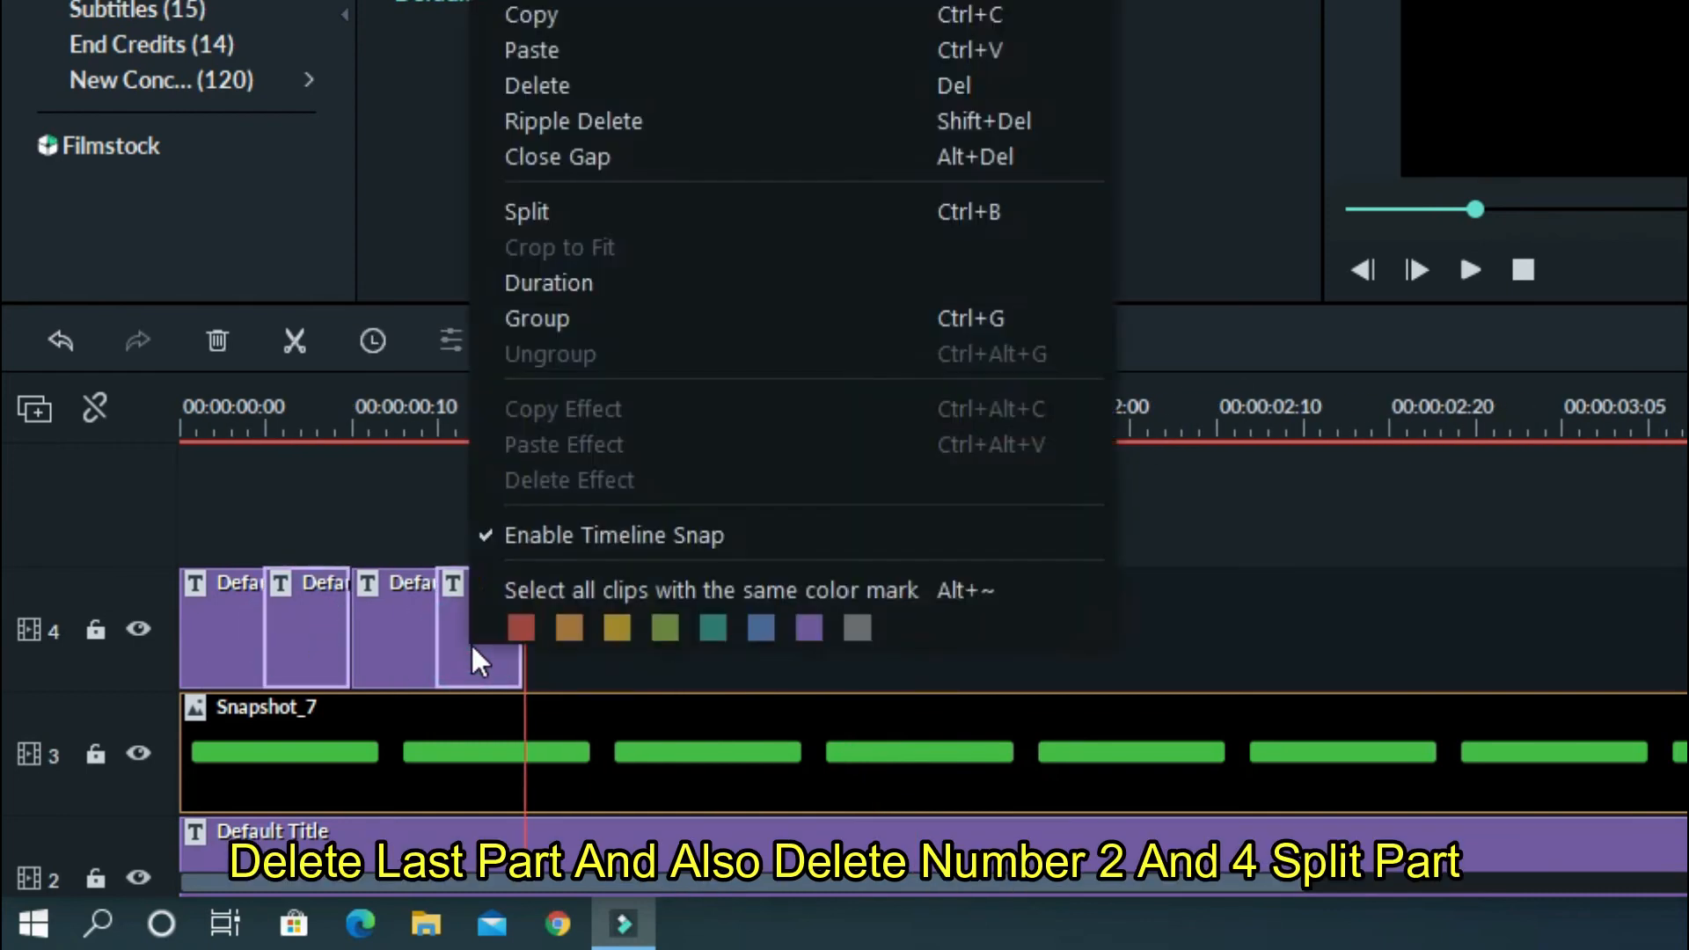
click(537, 86)
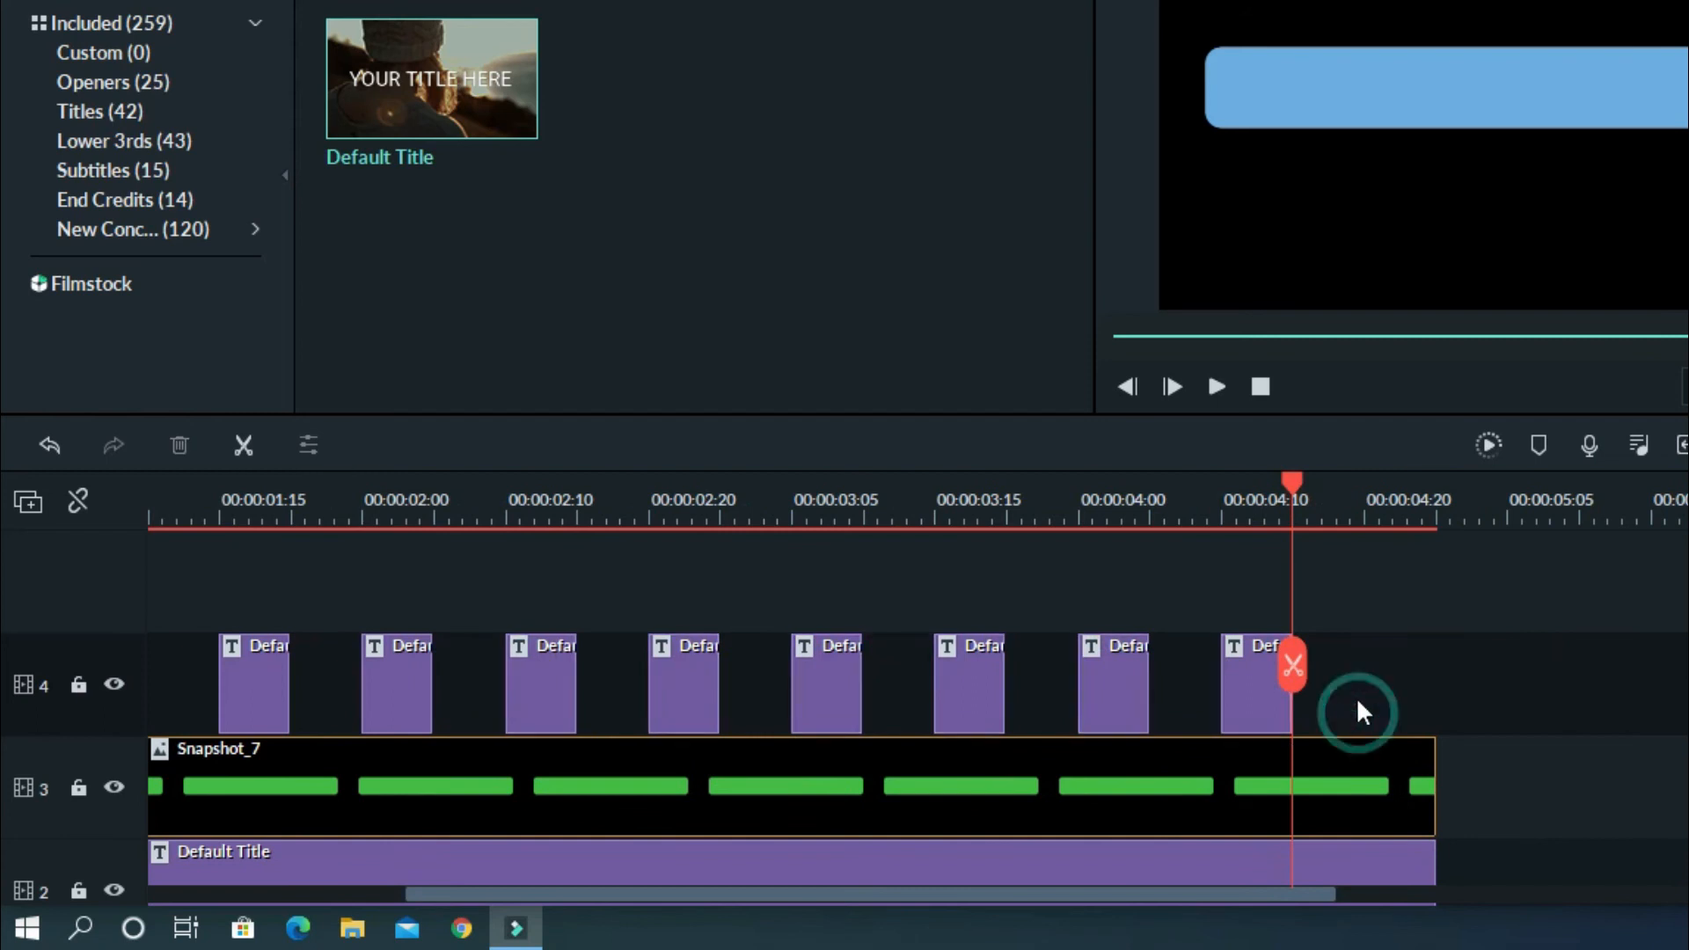
right_click(1255, 684)
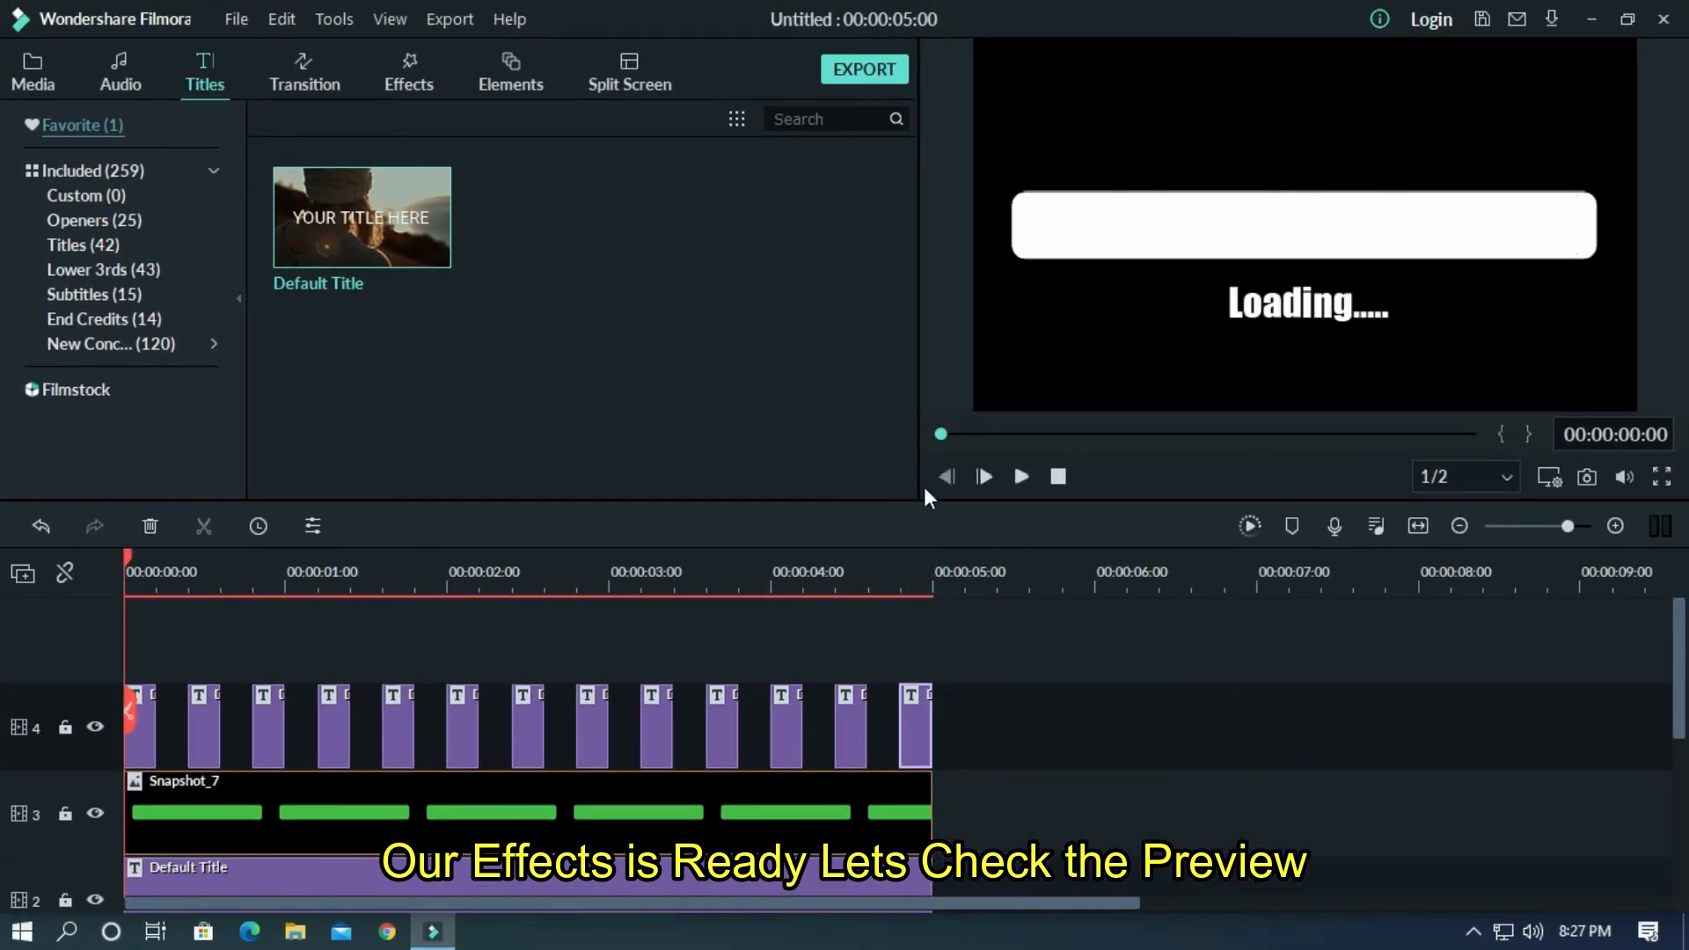
Play back the loading animation and open the MP4 export settings.
click(982, 475)
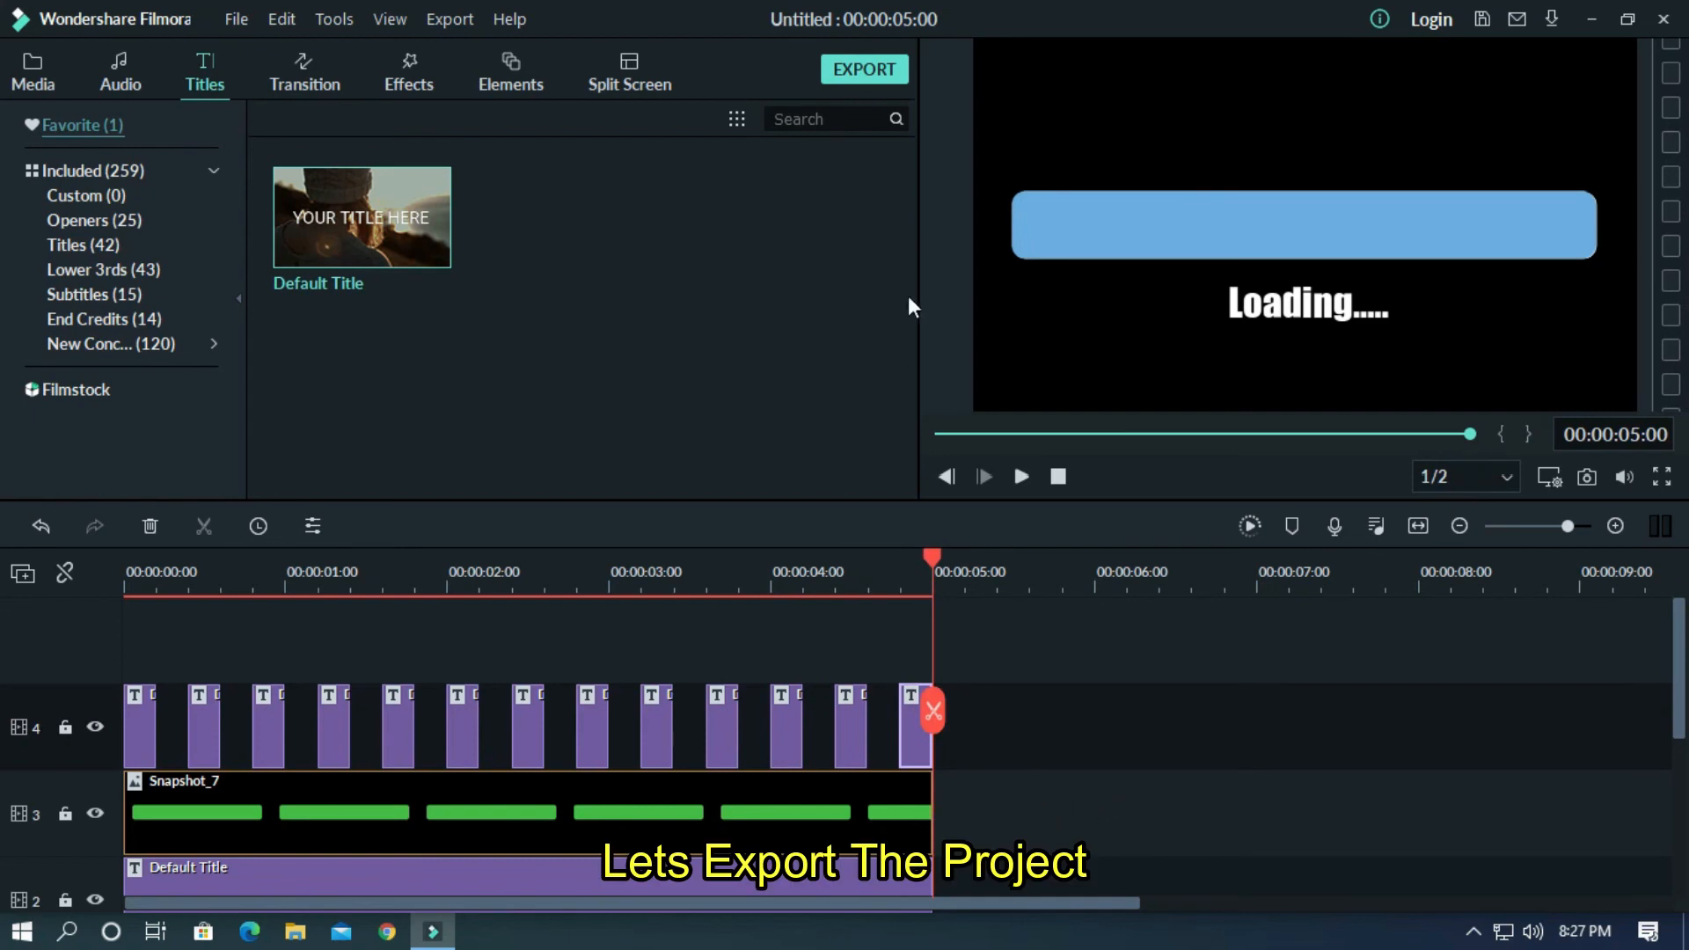
click(863, 69)
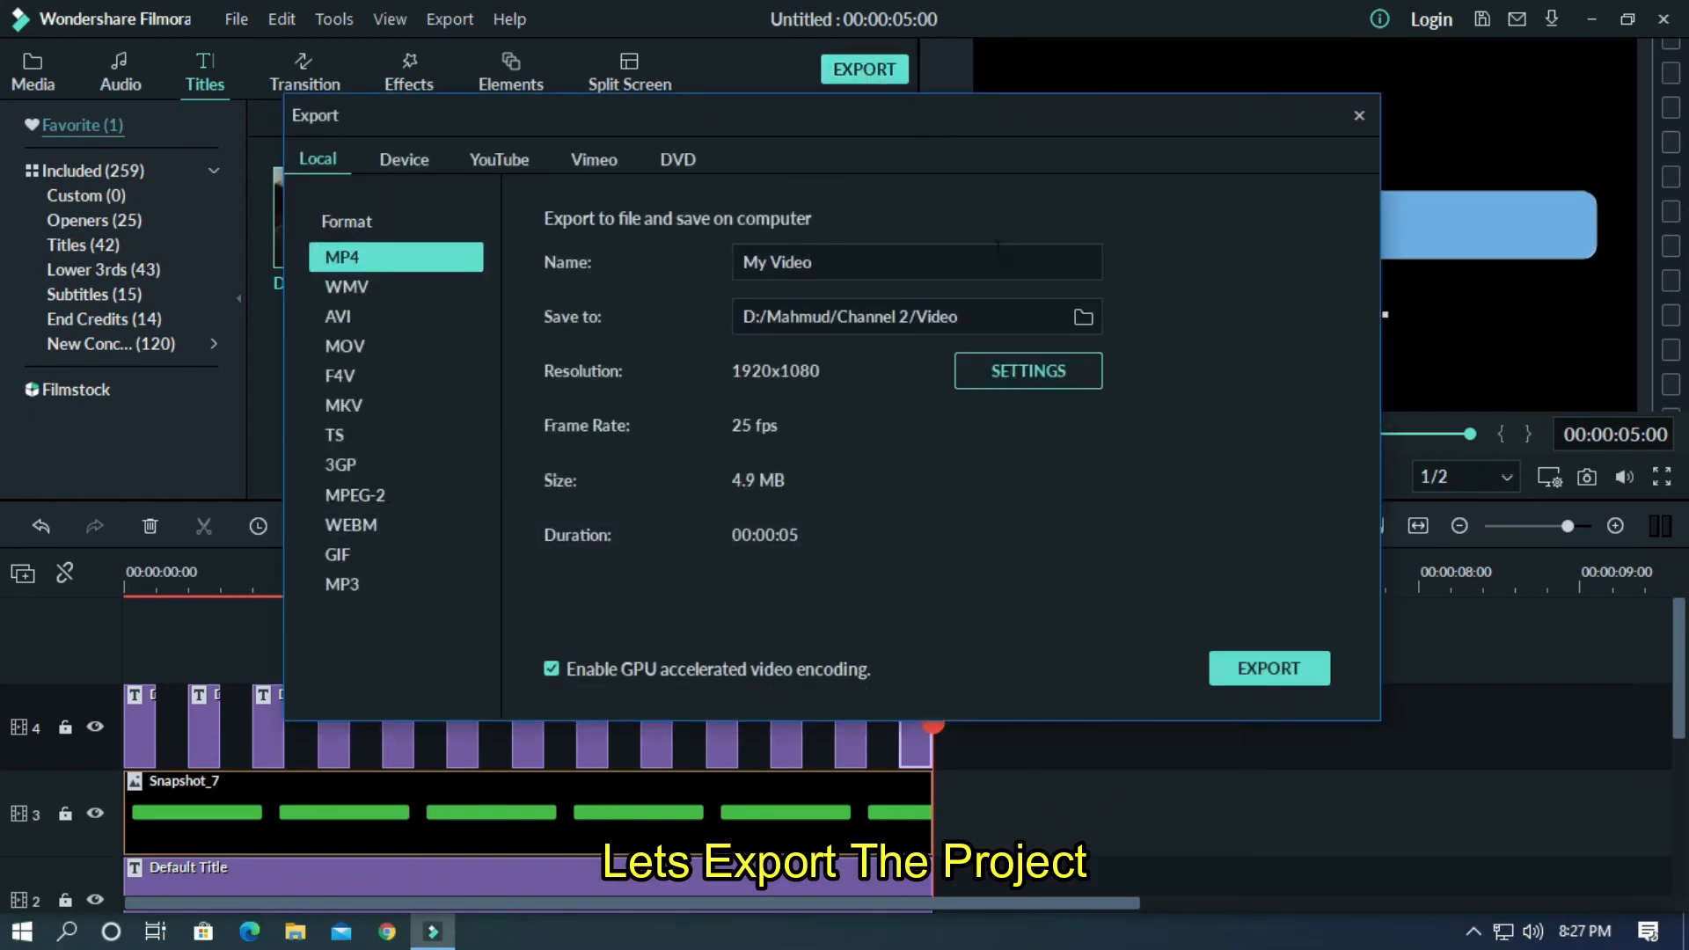